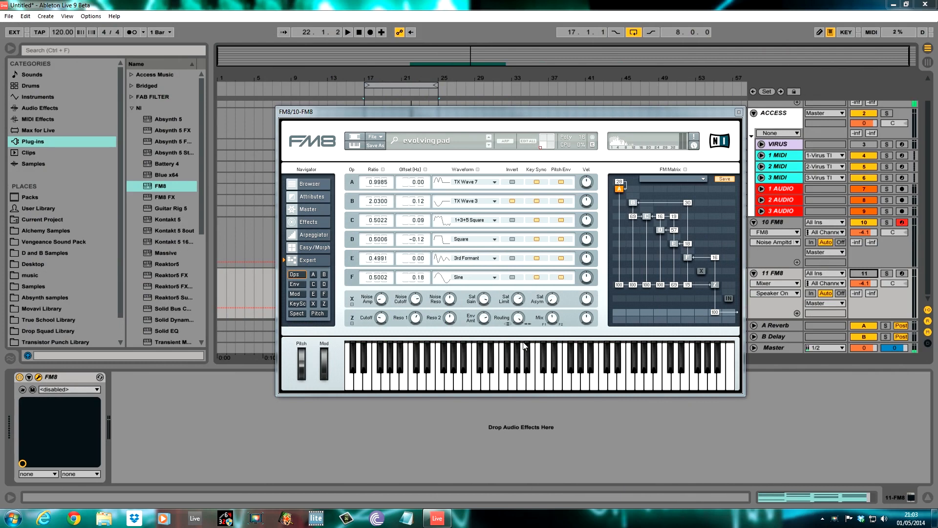
mouse_move(444, 53)
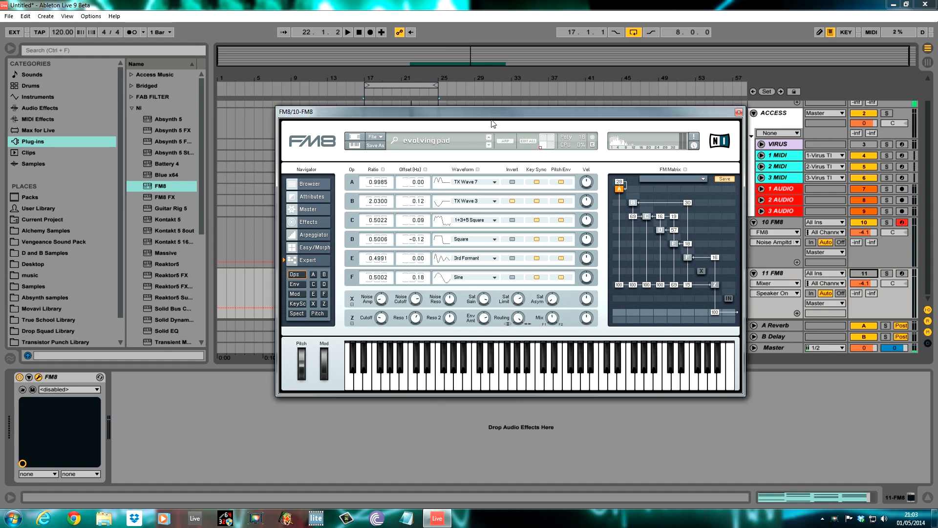
Drag the FM8 window holding the evolving pad preset slightly up and left
drag(493, 118, 458, 118)
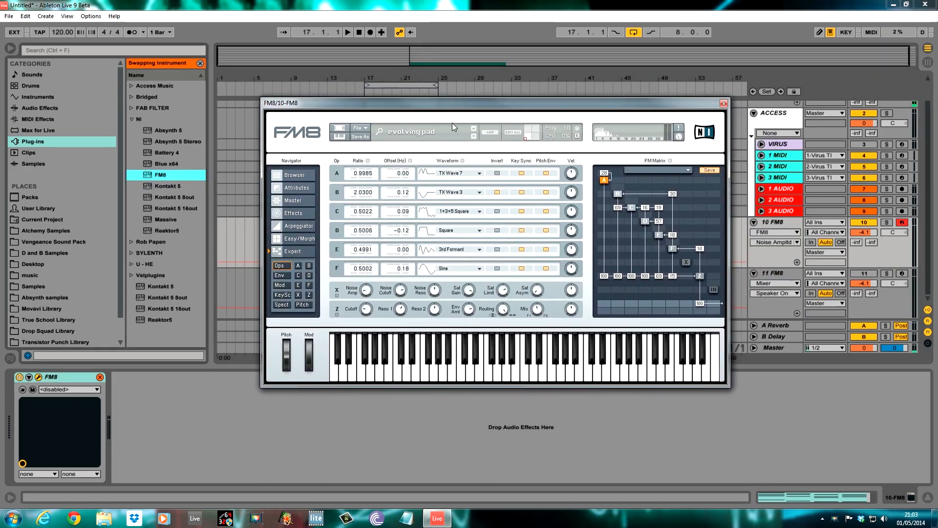
Cancel the Swapping Instrument browser
click(347, 32)
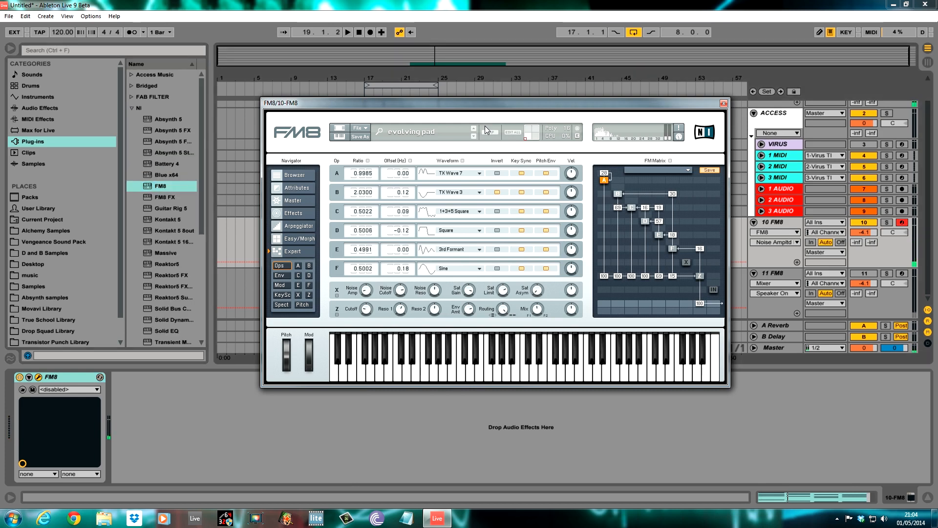
mouse_move(410, 223)
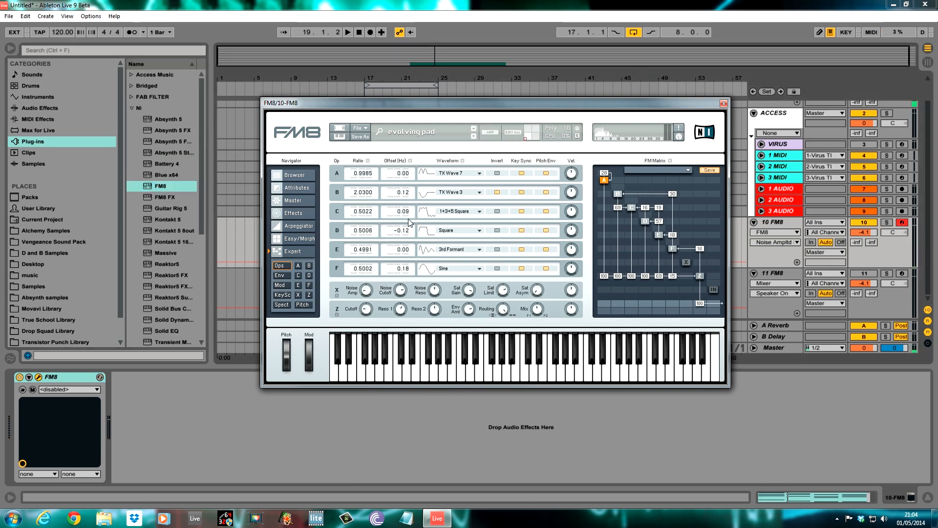
mouse_move(362, 260)
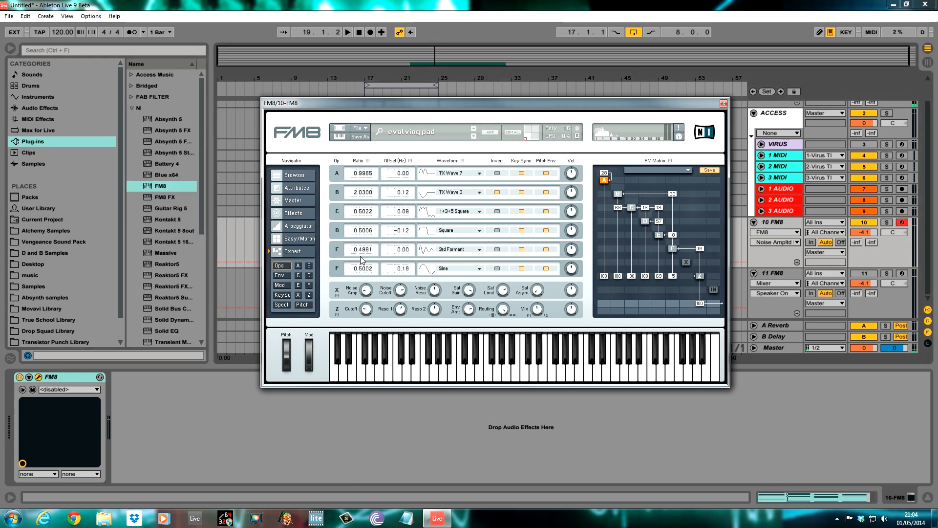
mouse_move(374, 274)
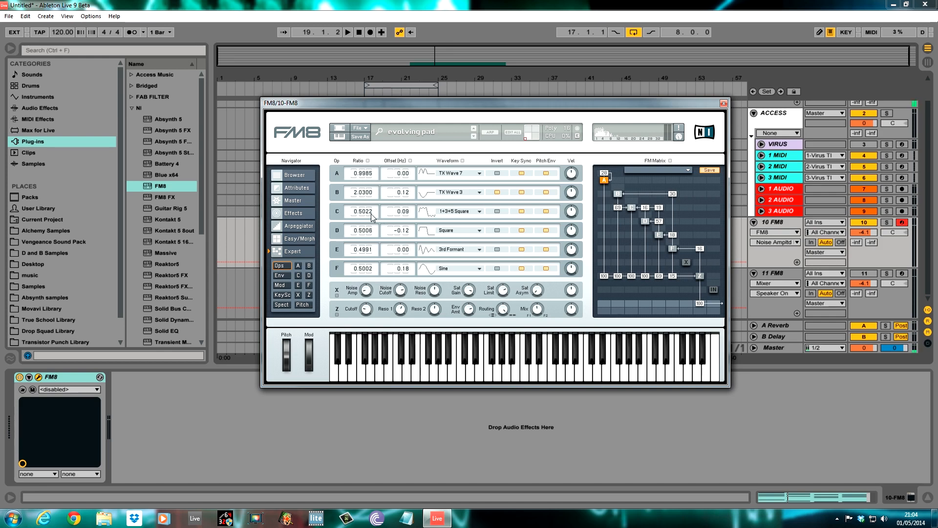
mouse_move(361, 216)
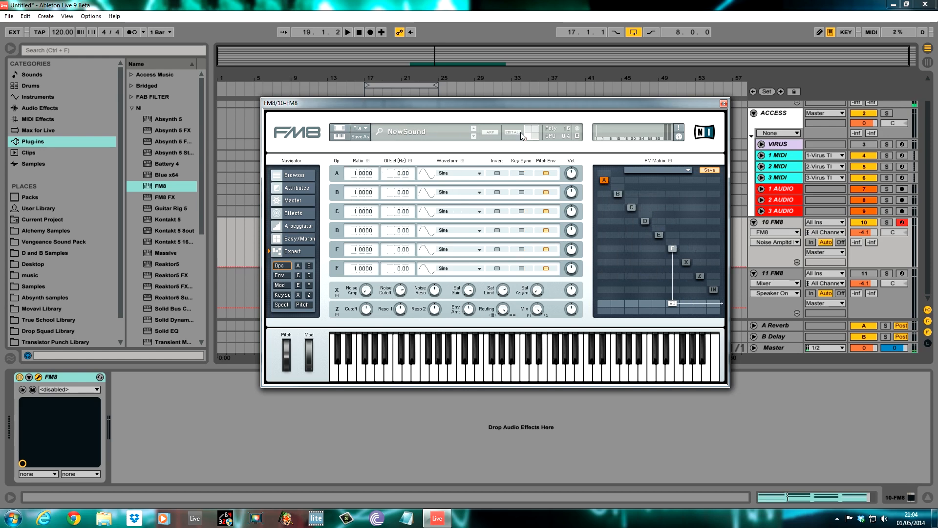
mouse_move(377, 234)
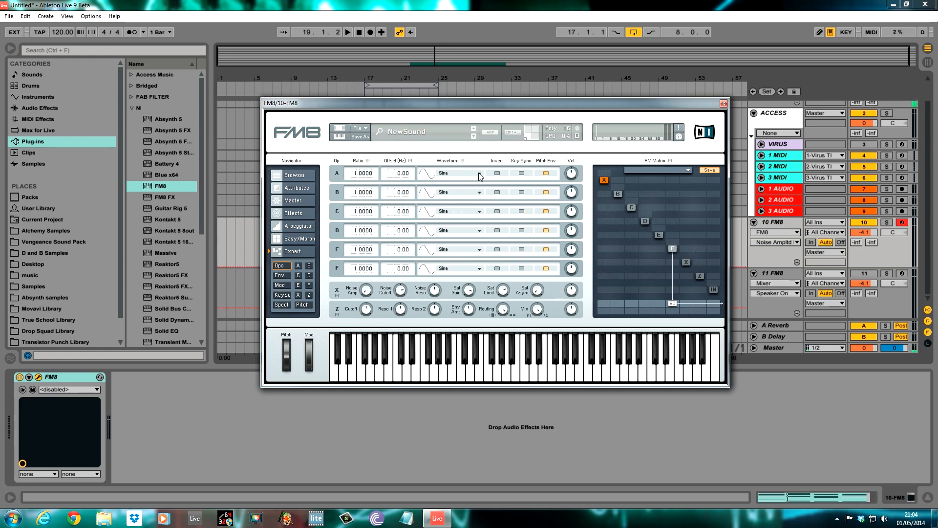
Give operator A the TX Wave 7 waveform
click(452, 174)
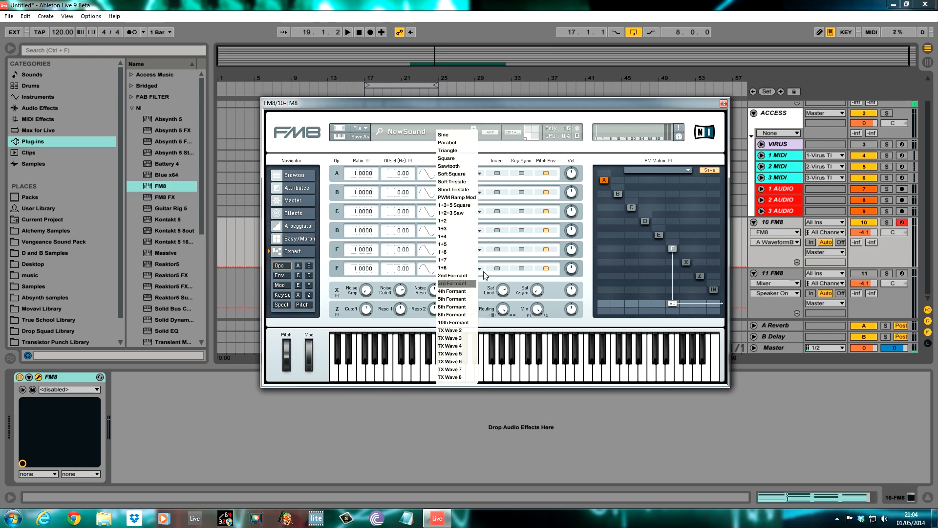
click(450, 361)
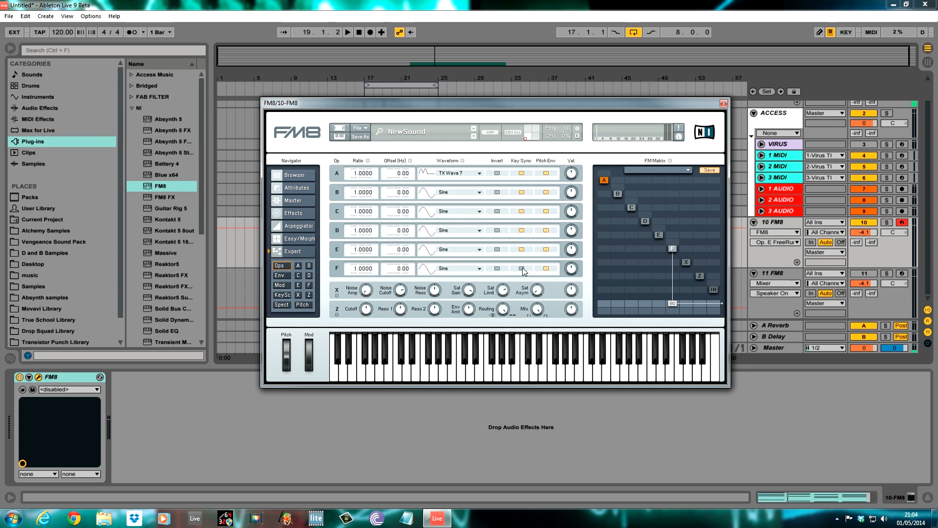
mouse_move(505, 181)
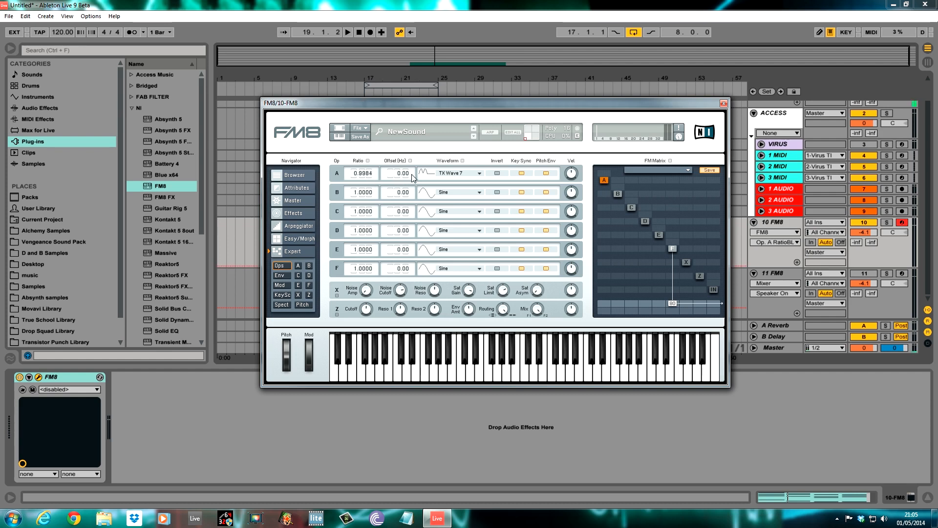
mouse_move(346, 202)
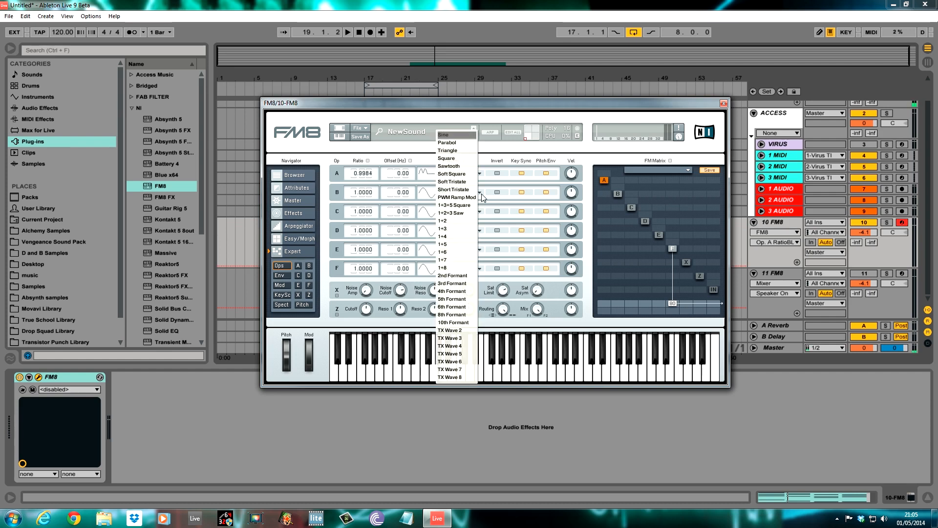
Switch operator B's waveform to TX Wave 3
click(450, 368)
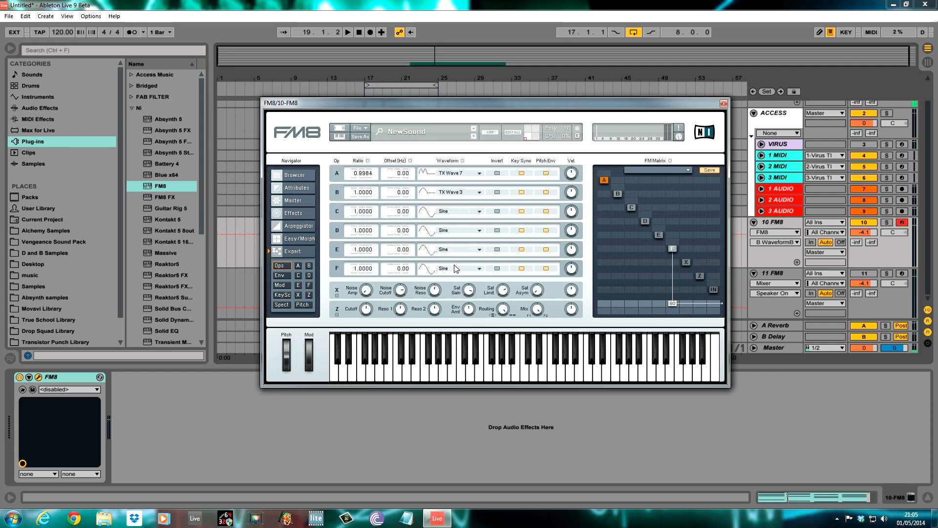
mouse_move(453, 205)
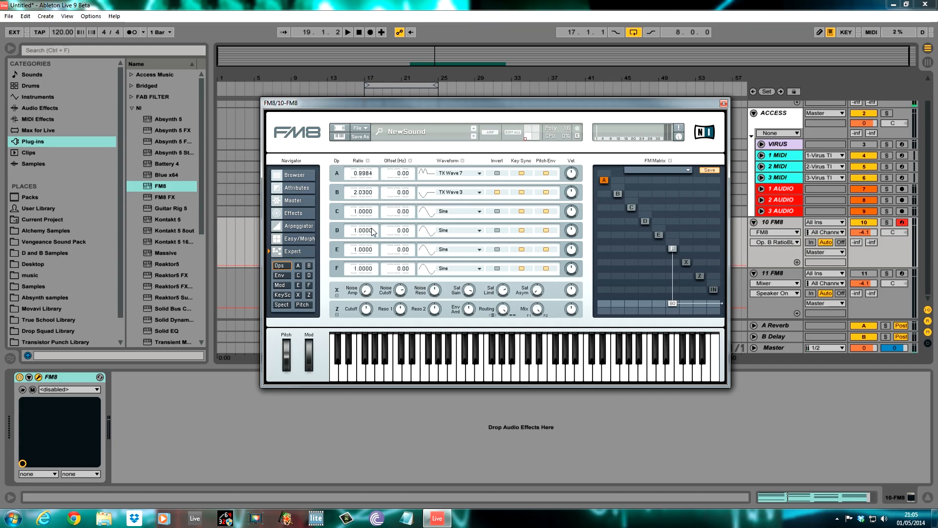
mouse_move(508, 223)
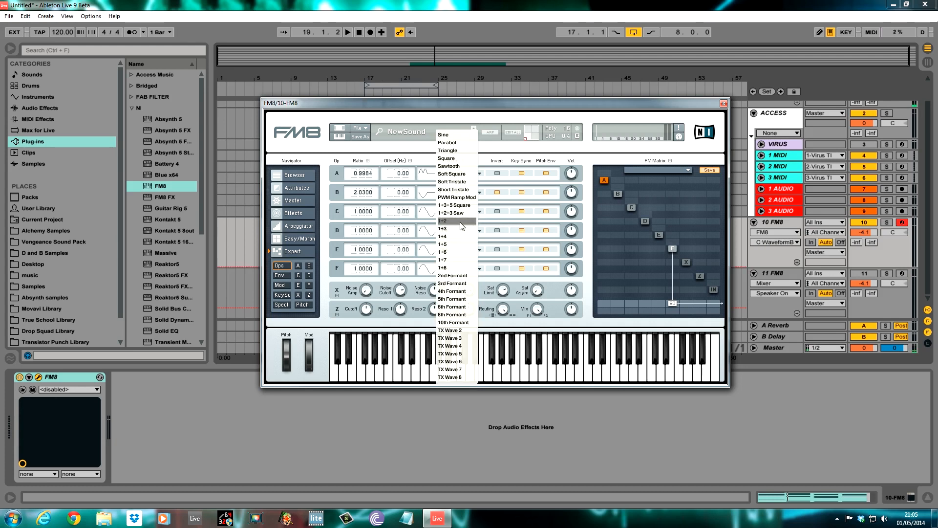
Give operator C the 1+3+5 Square waveform and a ratio of 0.5002
click(451, 220)
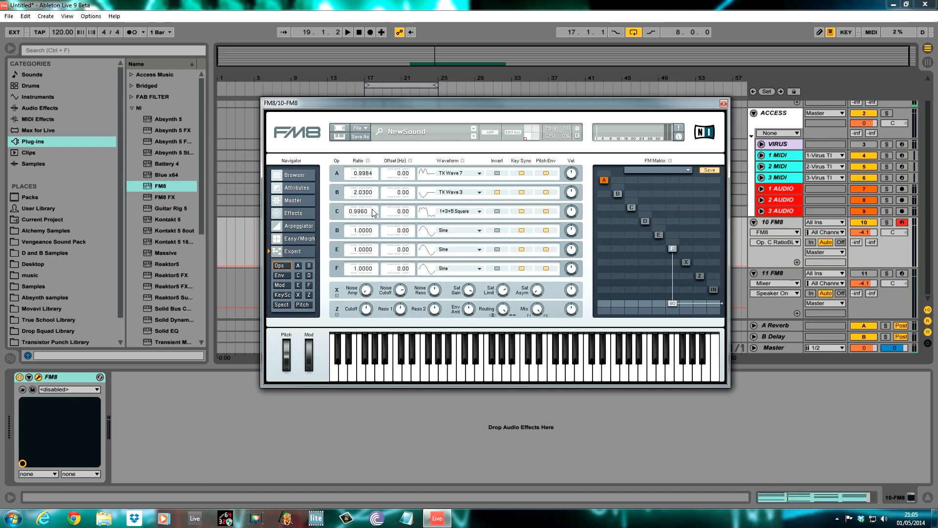
triple_click(361, 211)
text(0.5)
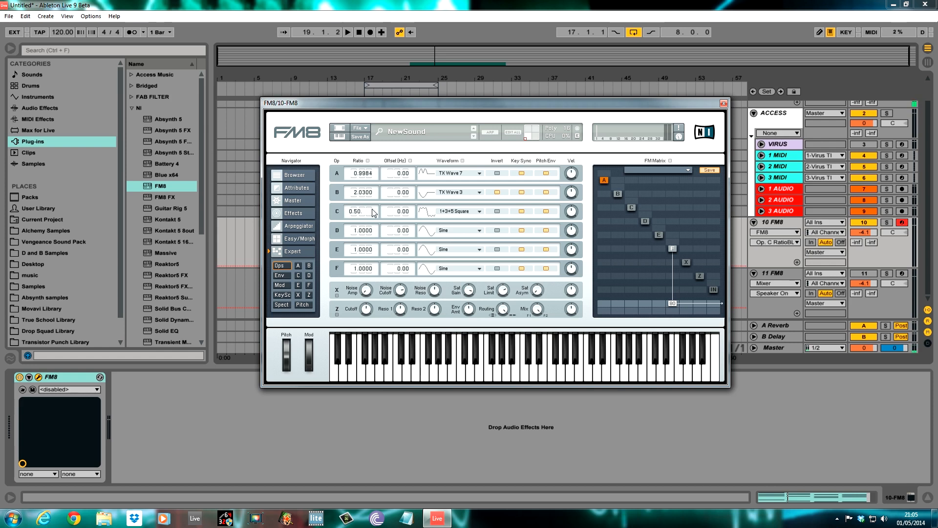
click(360, 210)
text(02)
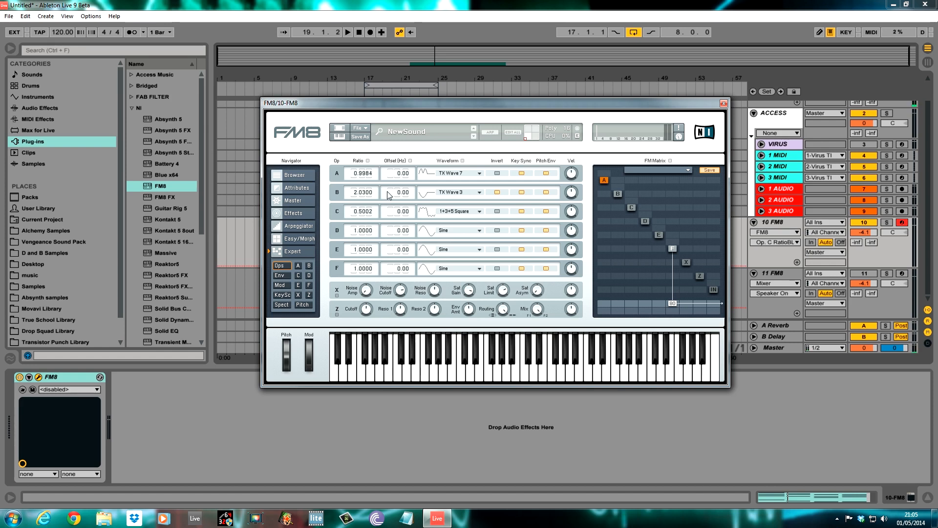
mouse_move(531, 211)
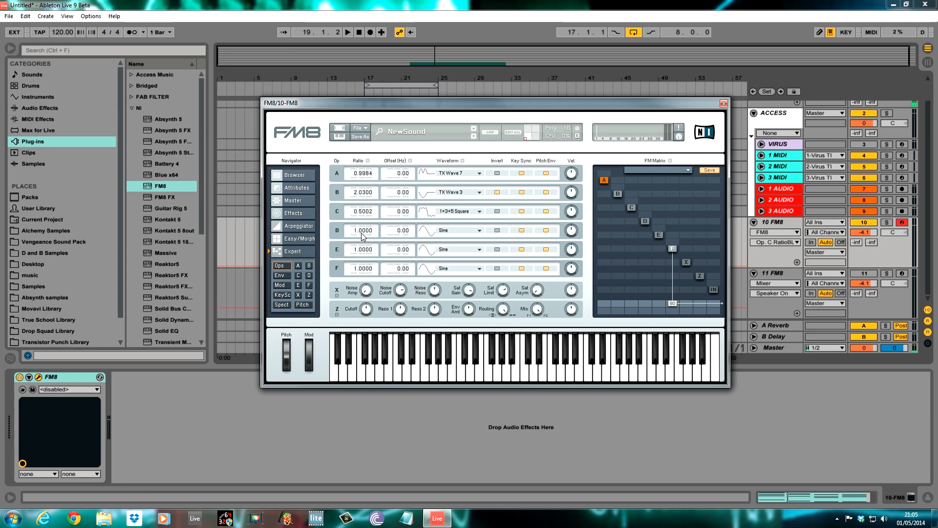
Switch operator D's waveform to Square
click(455, 230)
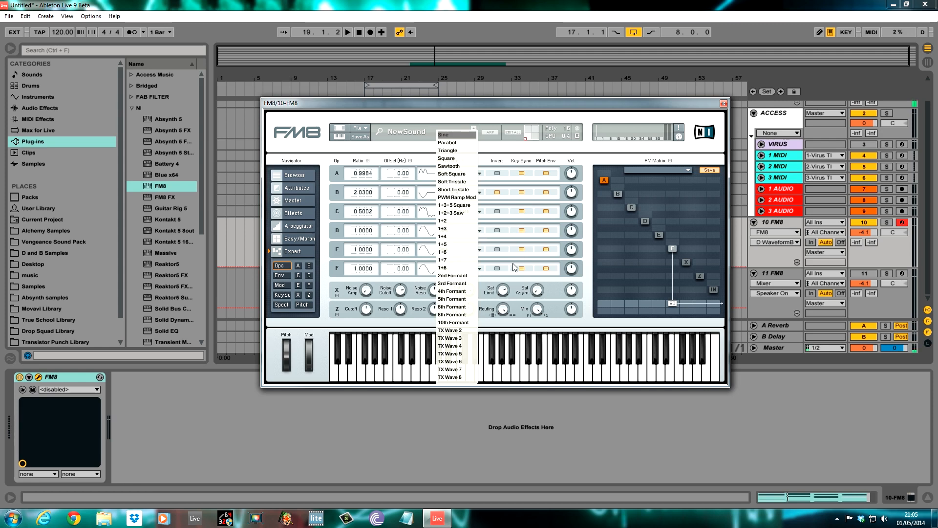
mouse_move(457, 197)
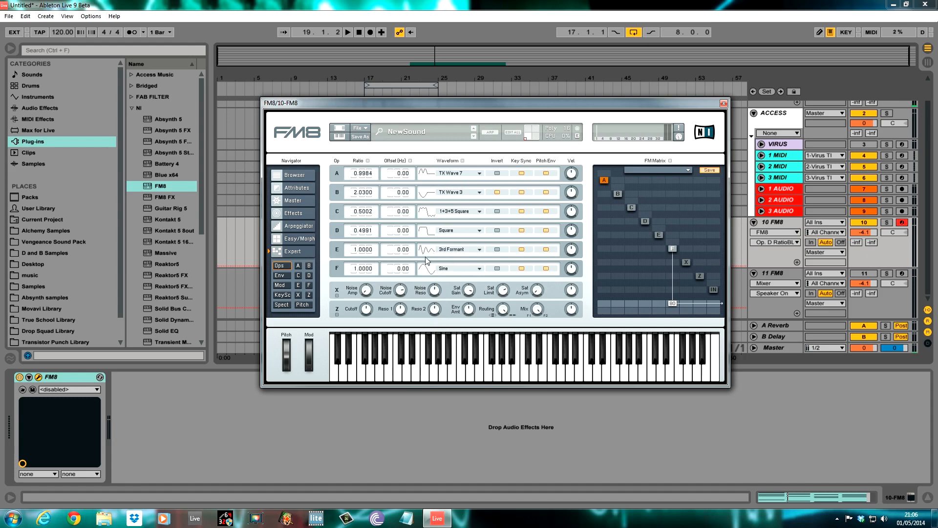
mouse_move(434, 254)
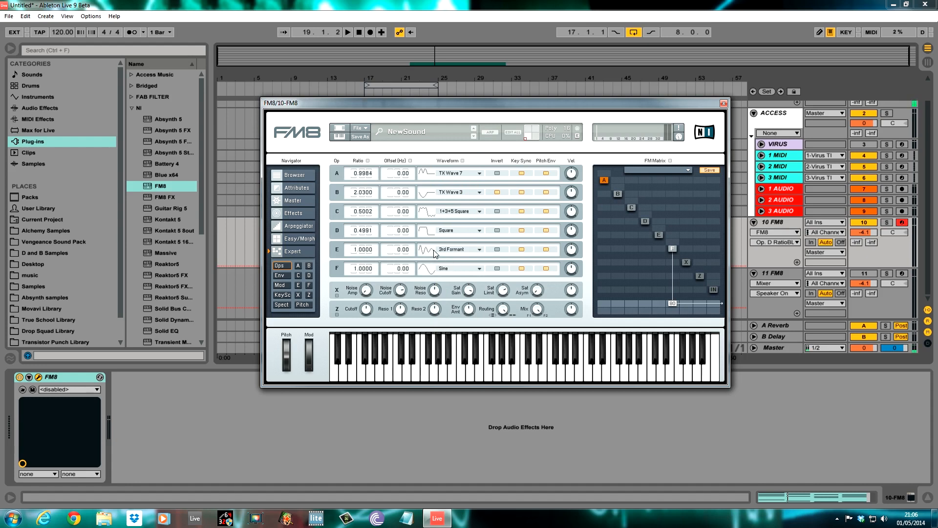
mouse_move(421, 248)
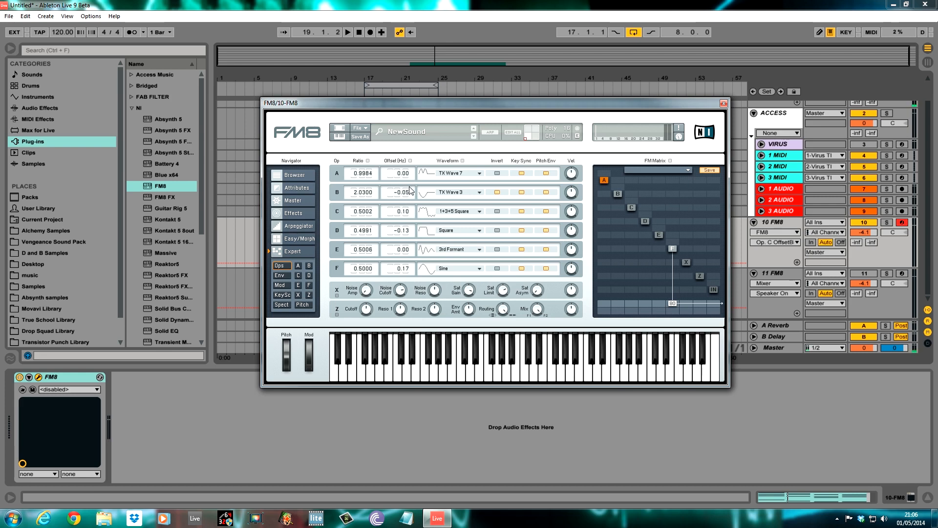
Raise operator B's frequency offset to 0.12 Hz
drag(398, 192, 398, 180)
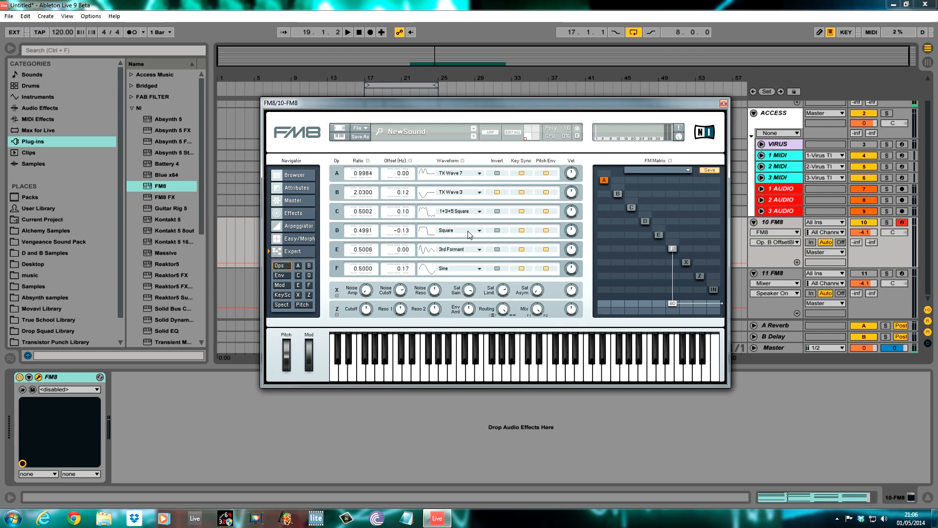
mouse_move(694, 289)
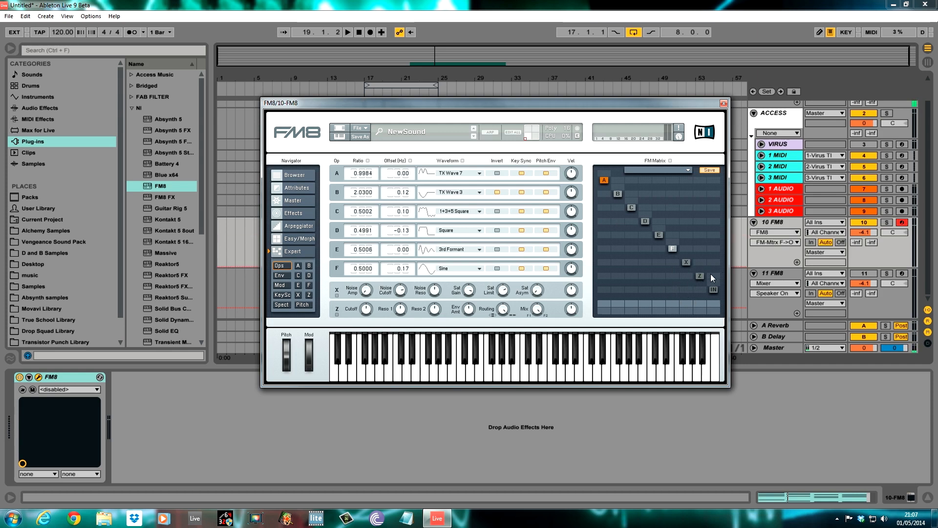
mouse_move(699, 302)
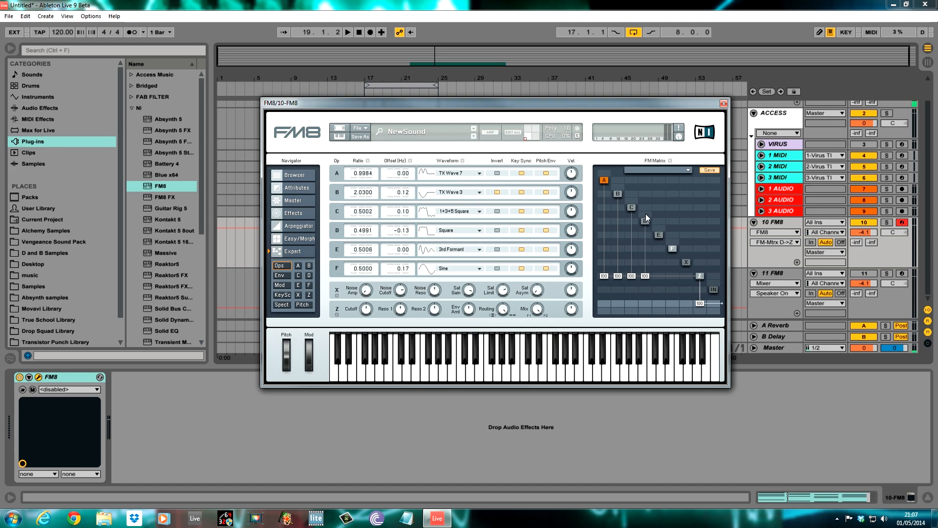
mouse_move(658, 282)
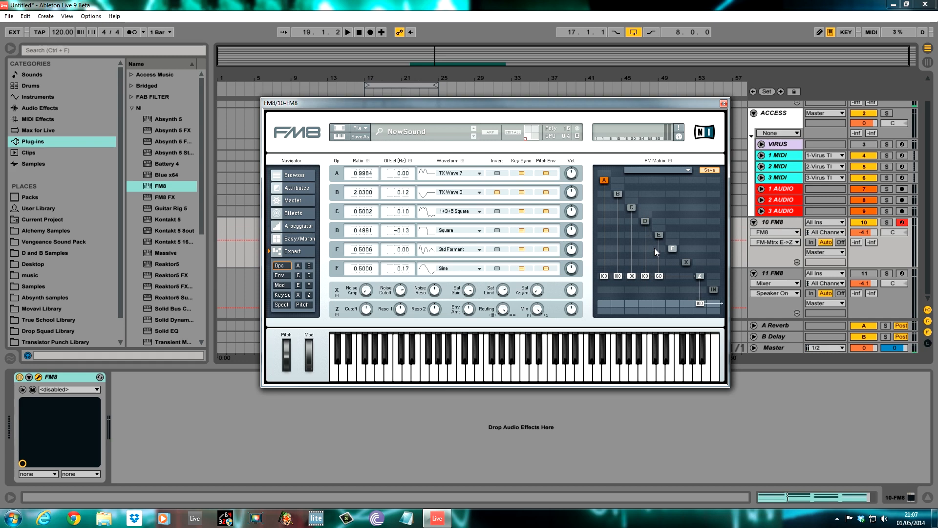
mouse_move(675, 282)
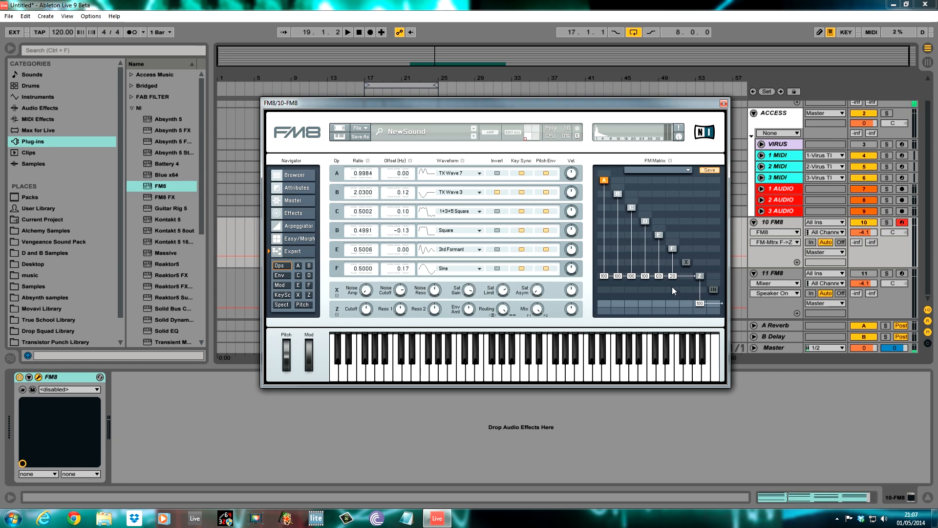
click(348, 31)
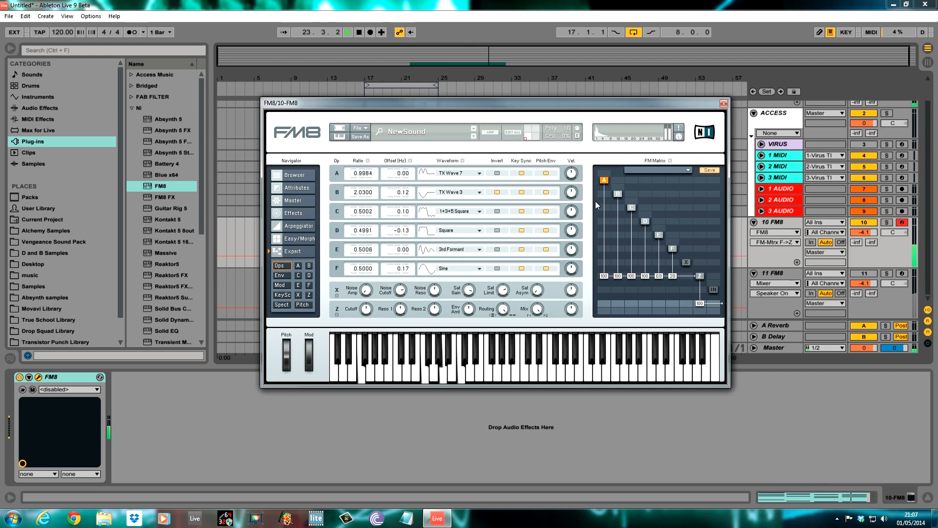
mouse_move(573, 256)
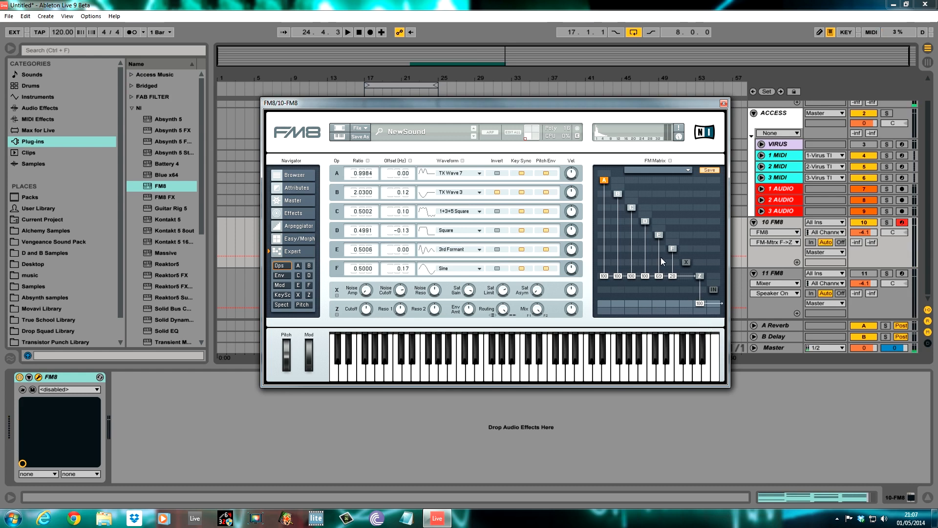
mouse_move(611, 207)
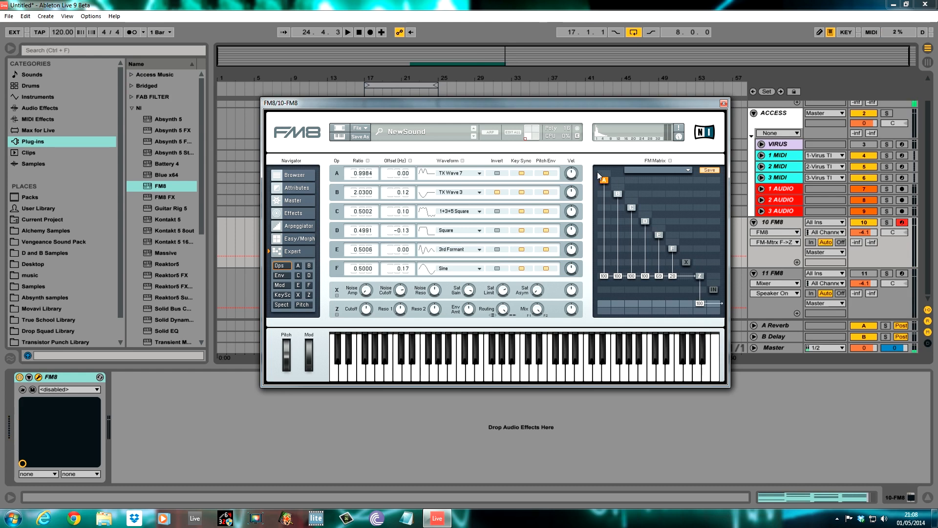
mouse_move(606, 174)
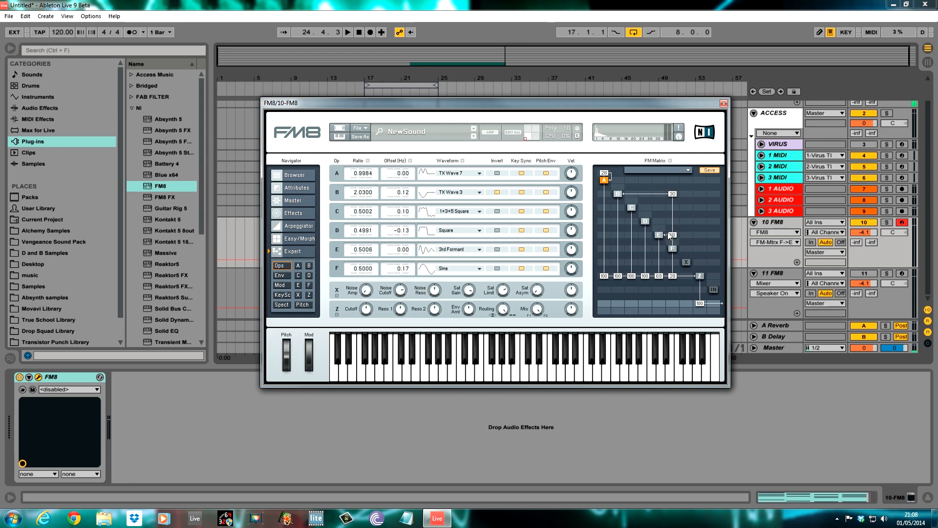
mouse_move(659, 226)
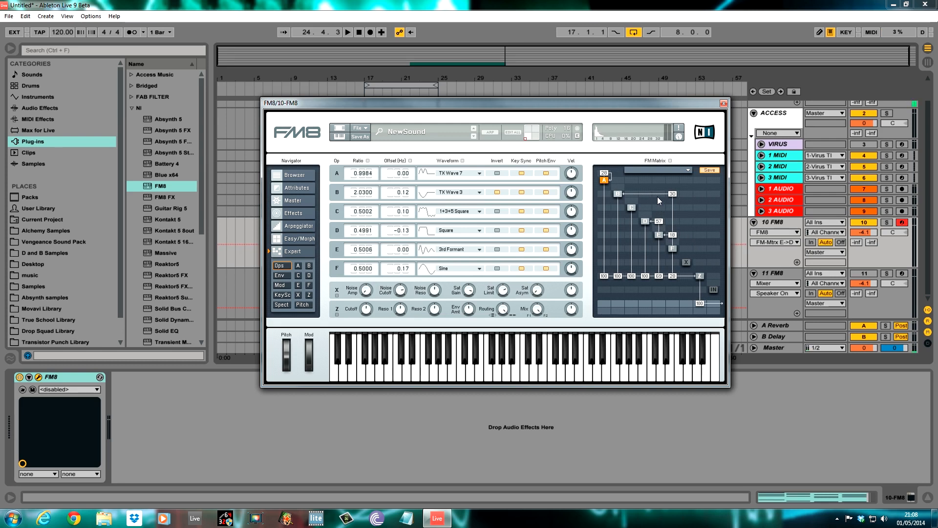
mouse_move(659, 227)
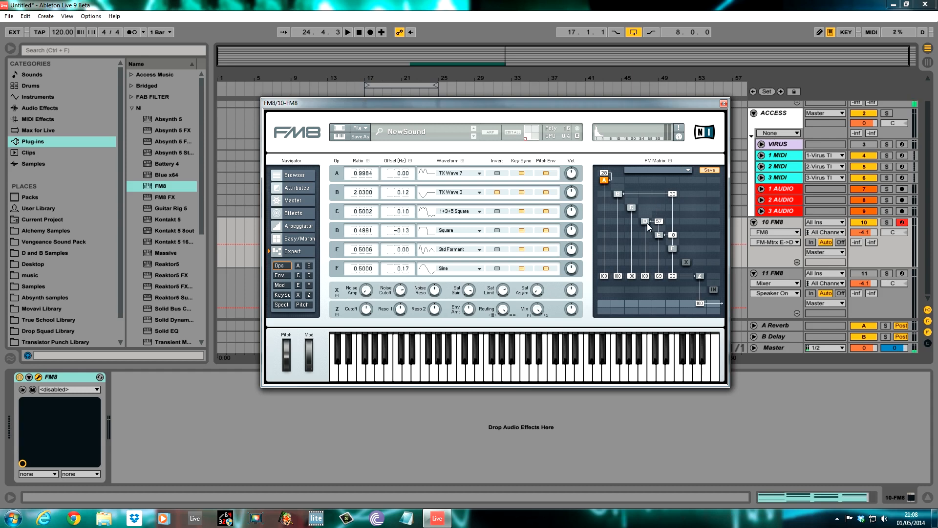
mouse_move(667, 224)
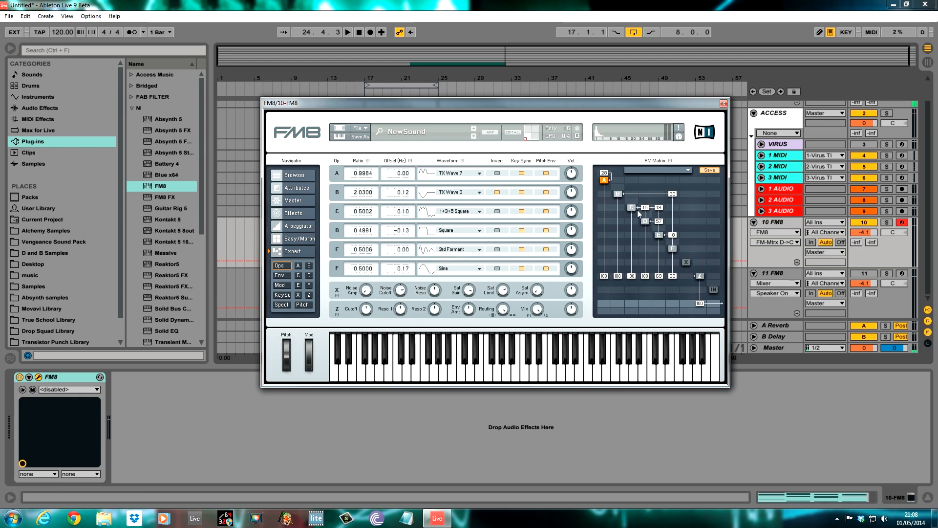
mouse_move(621, 211)
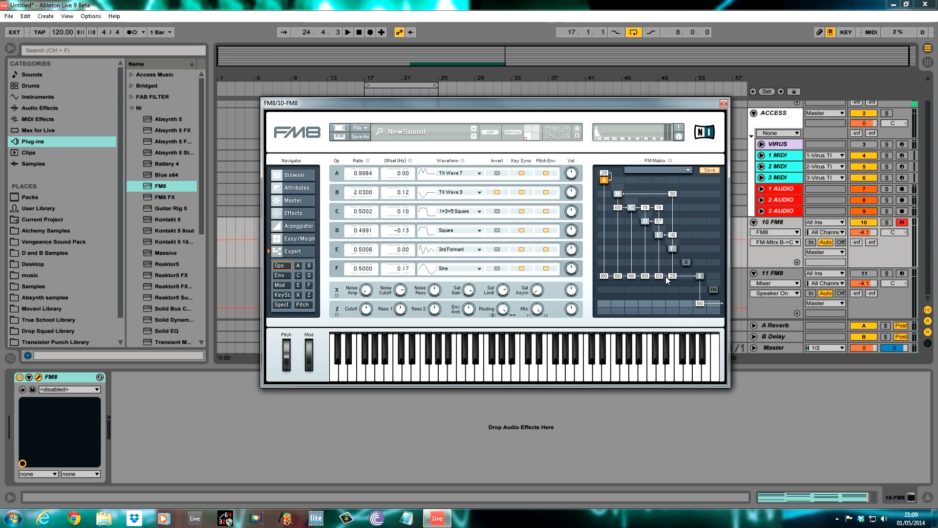
mouse_move(661, 245)
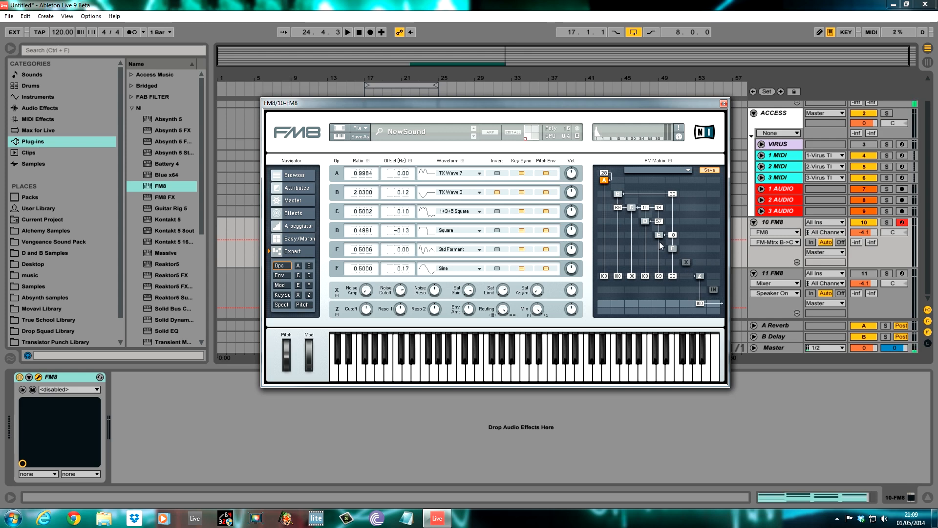
click(348, 32)
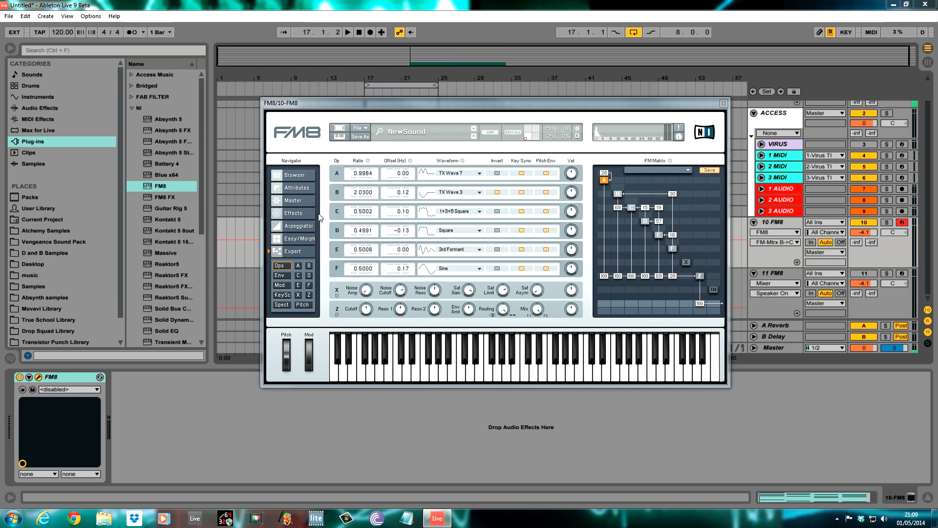
Show the Env page from FM8's Expert navigator
click(280, 275)
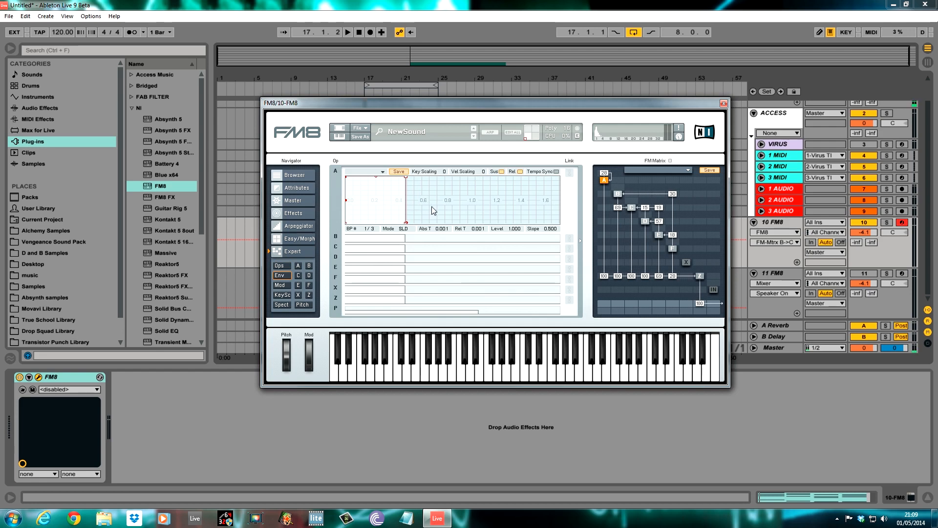
mouse_move(569, 241)
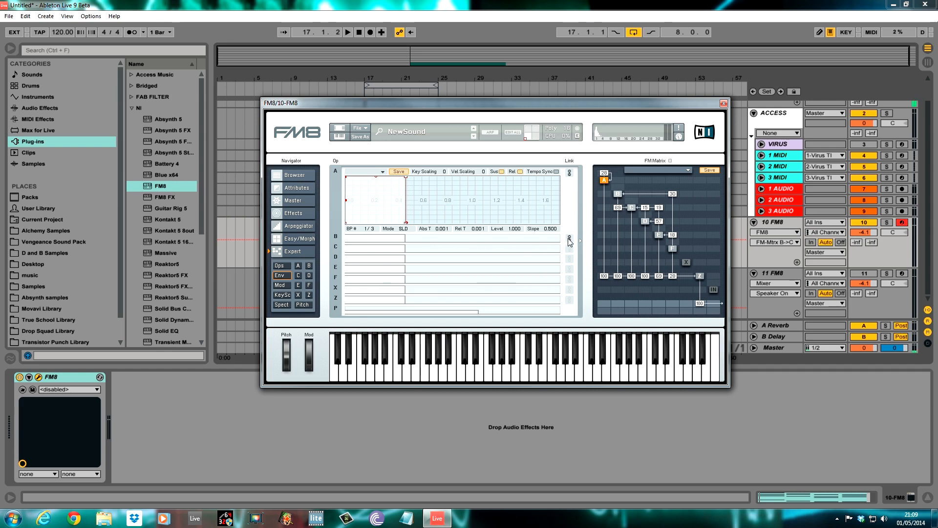
mouse_move(570, 258)
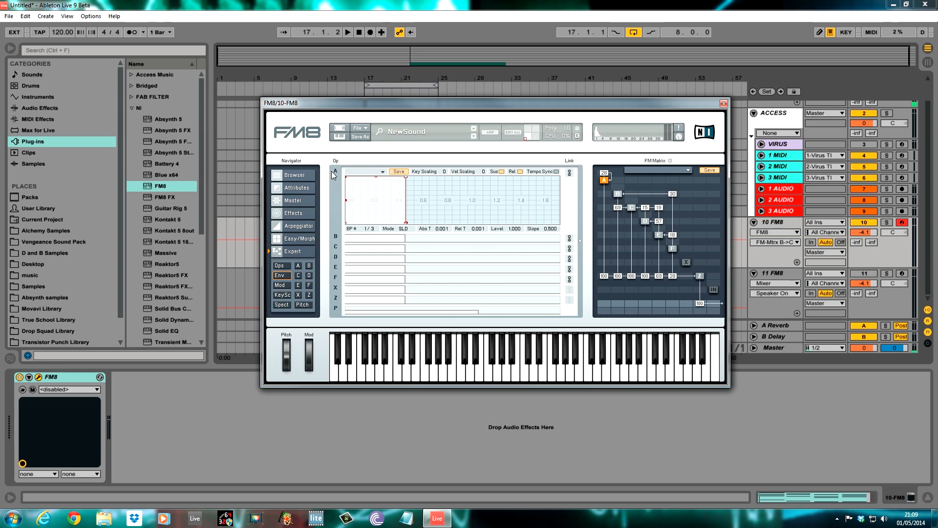
mouse_move(412, 206)
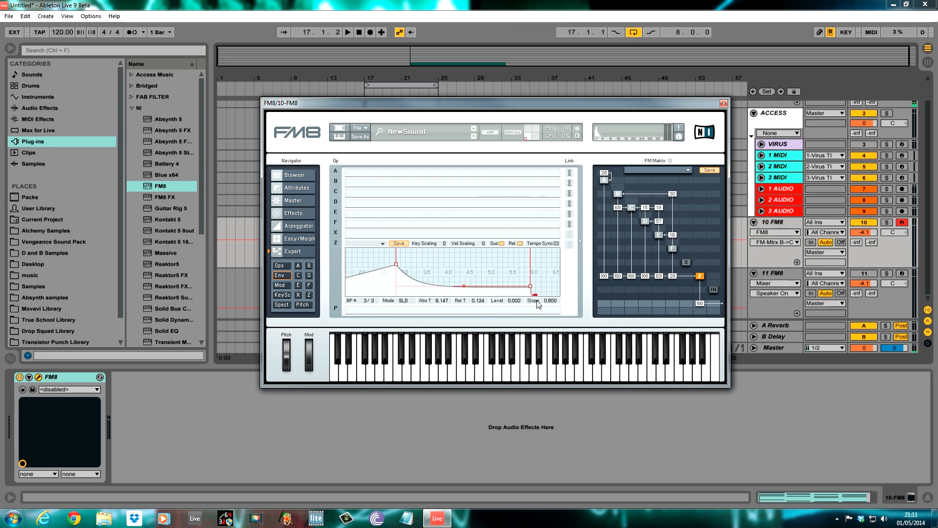
mouse_move(482, 319)
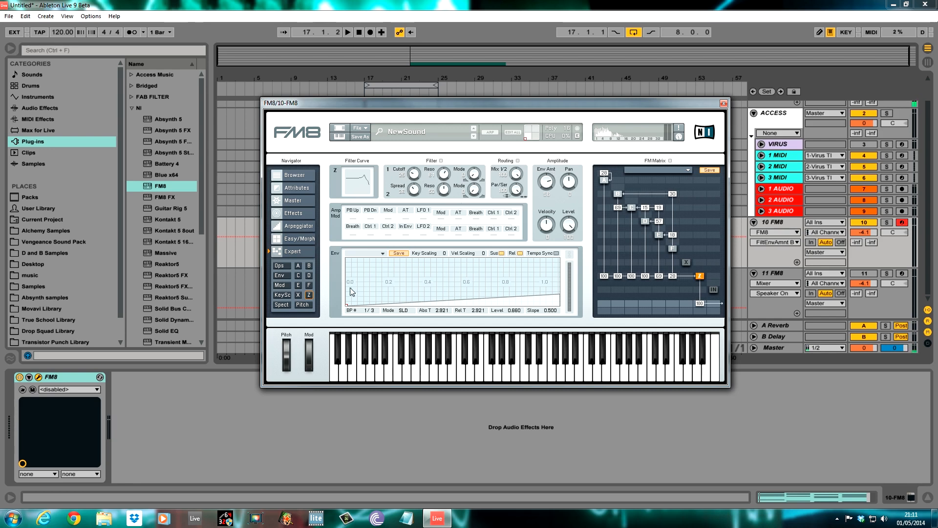
mouse_move(582, 286)
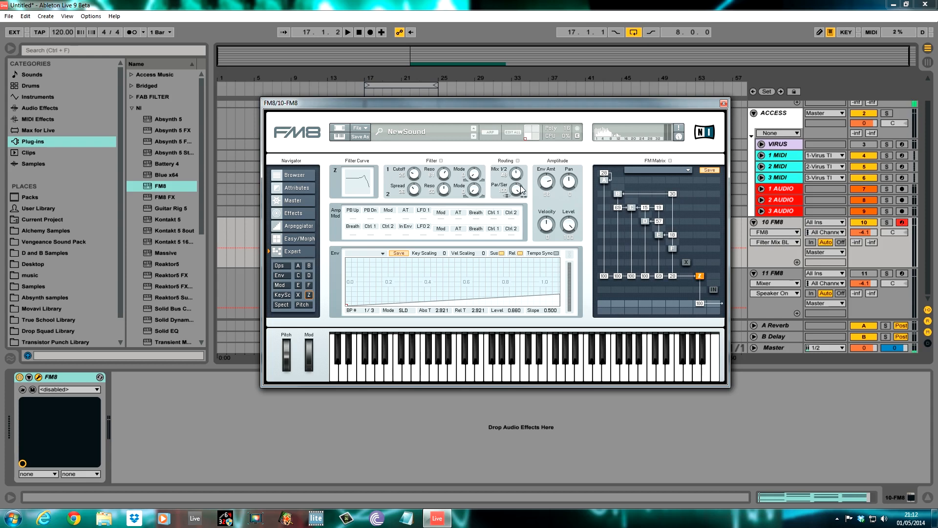
mouse_move(512, 200)
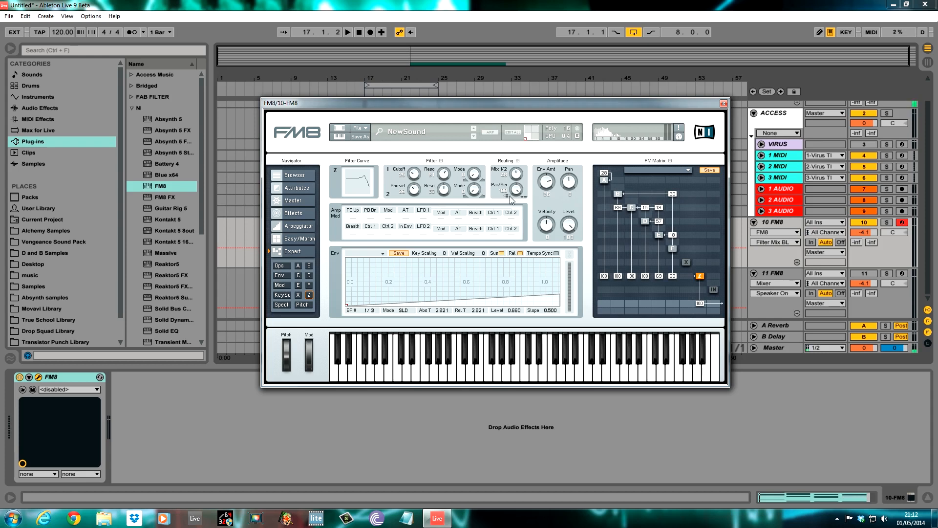
mouse_move(482, 230)
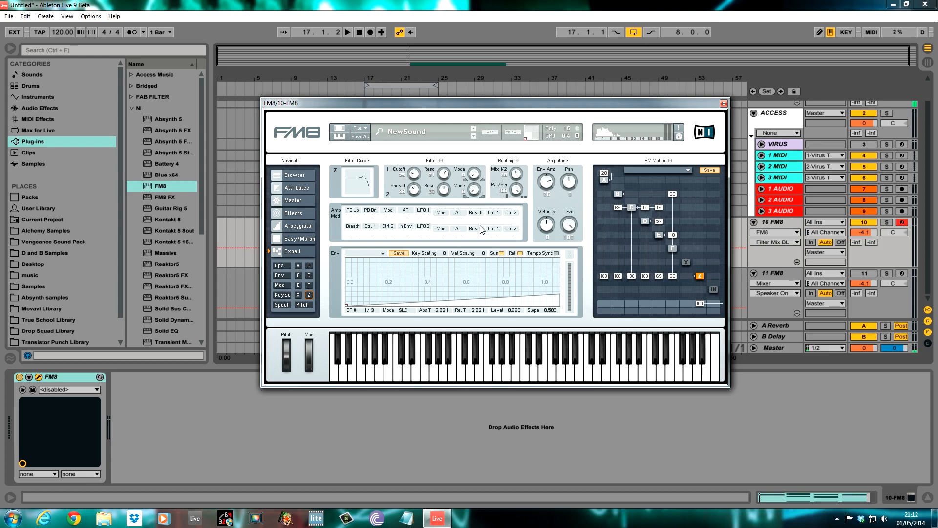
click(347, 32)
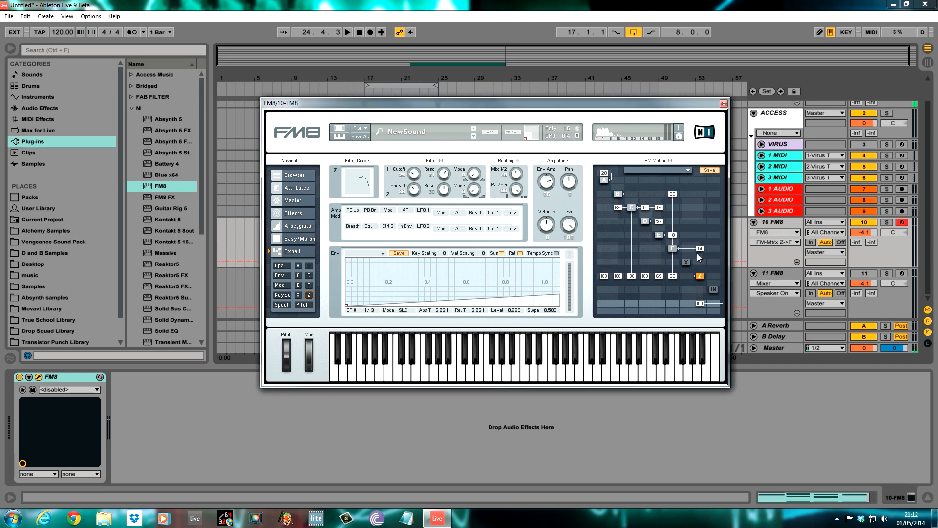
mouse_move(703, 251)
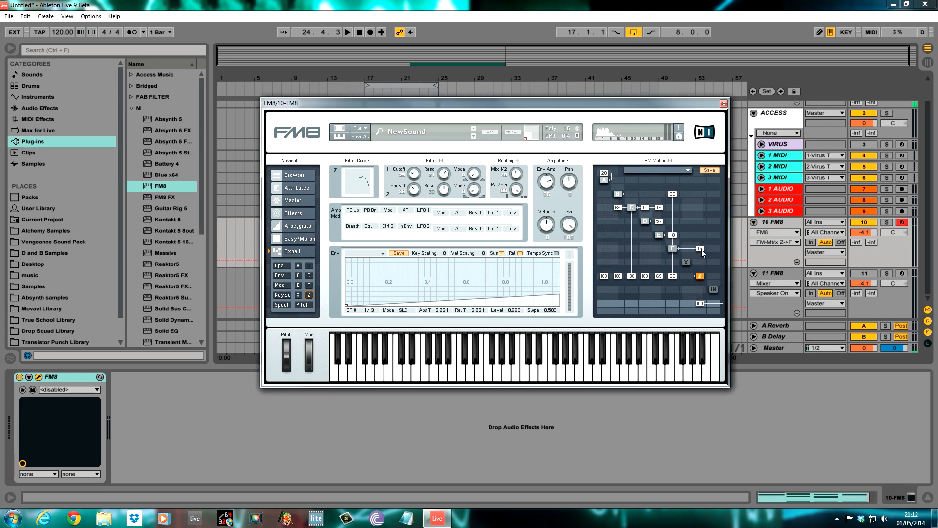
Dismiss the instrument browser and switch FM8 to its Expert controls view
click(347, 31)
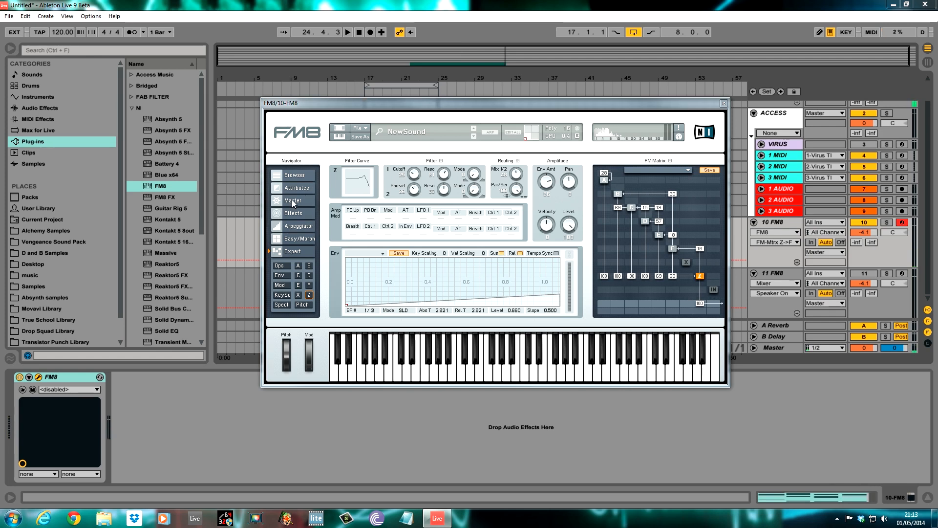
click(294, 201)
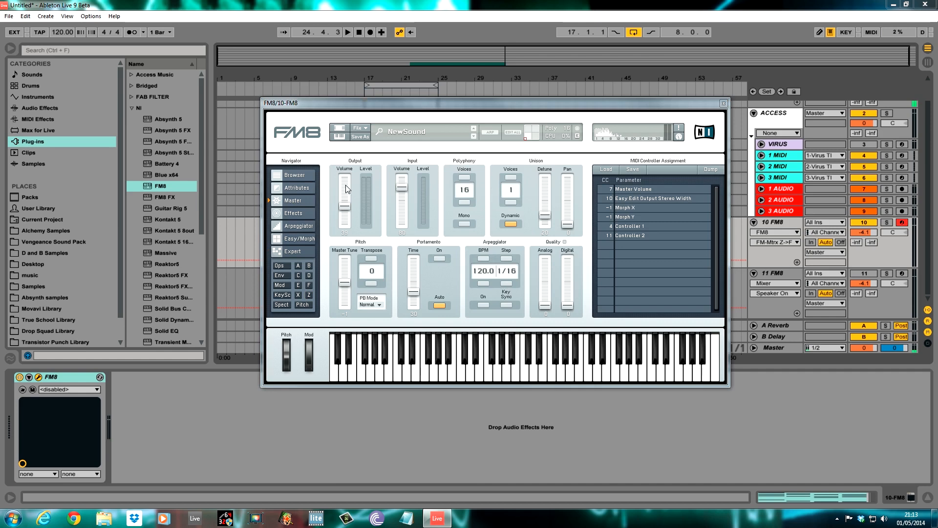
mouse_move(533, 176)
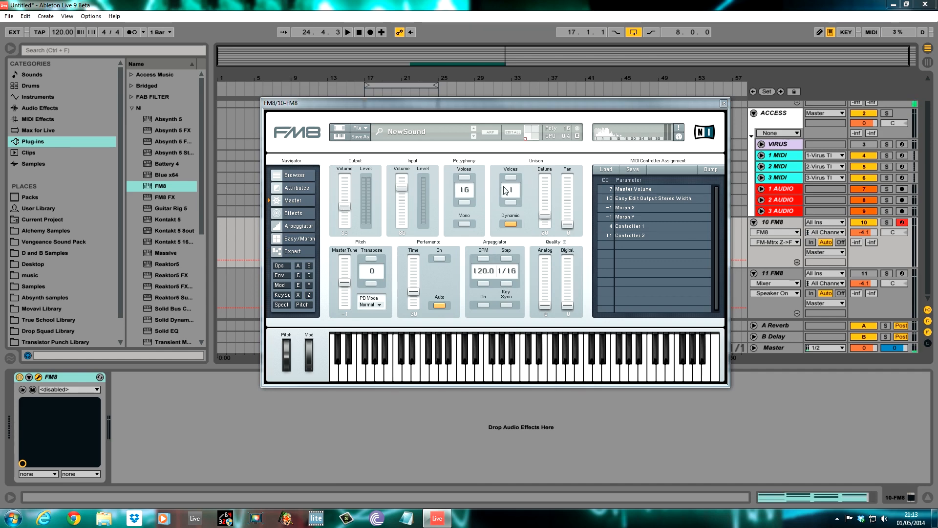
mouse_move(511, 192)
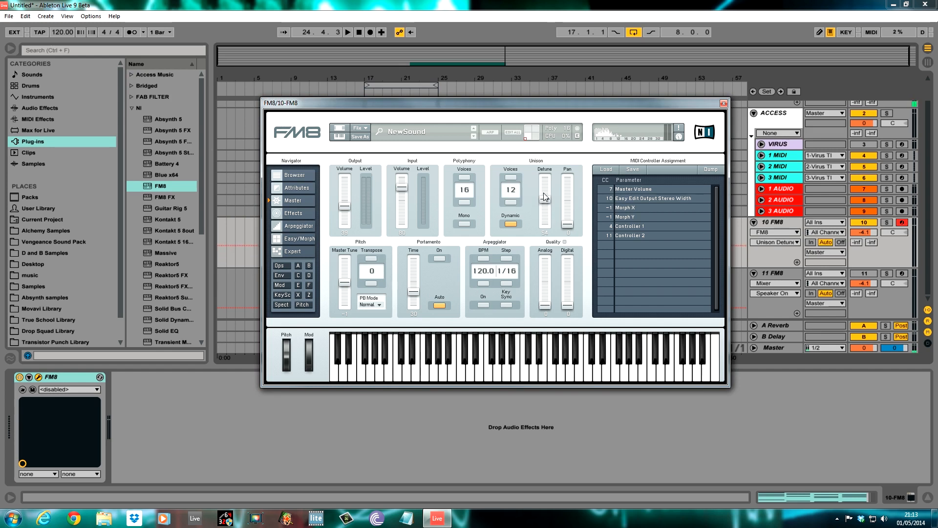
mouse_move(562, 230)
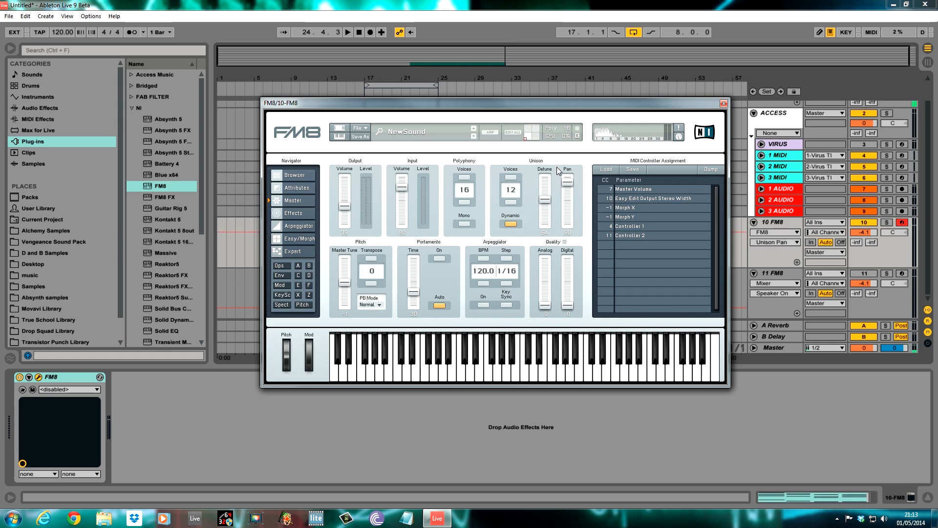
mouse_move(554, 314)
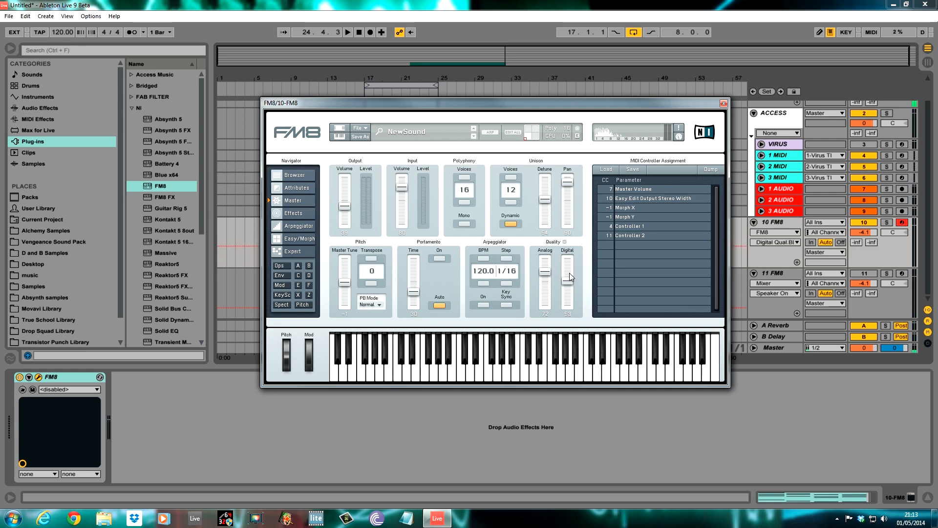
mouse_move(202, 306)
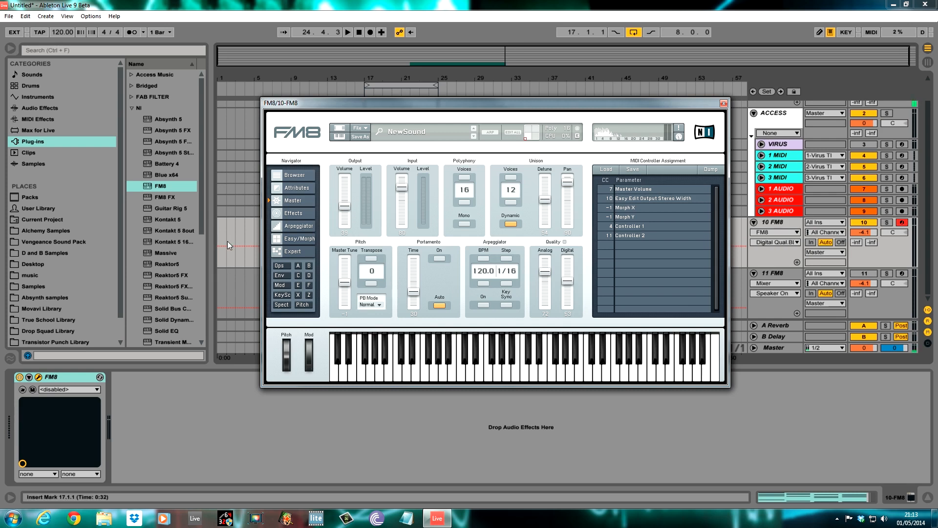
Dismiss the instrument browser over the FM8 window
click(348, 32)
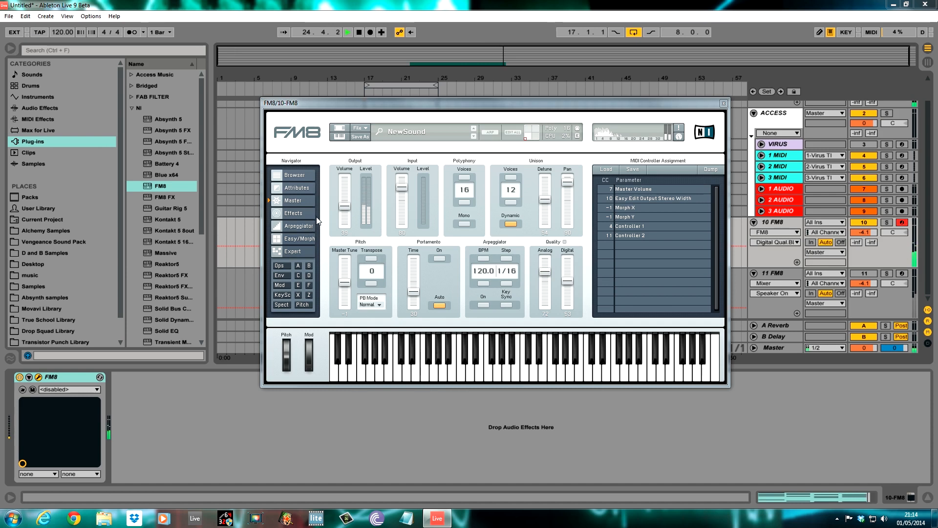
Open the Effects page from FM8's Navigator panel
click(297, 213)
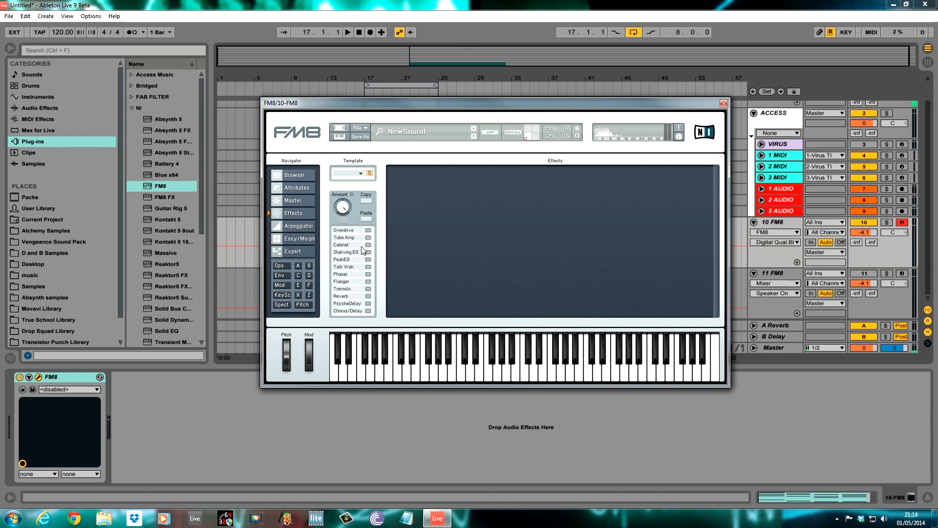
Enable the Shelving EQ and PeakEQ effects in FM8's Effects list
click(346, 252)
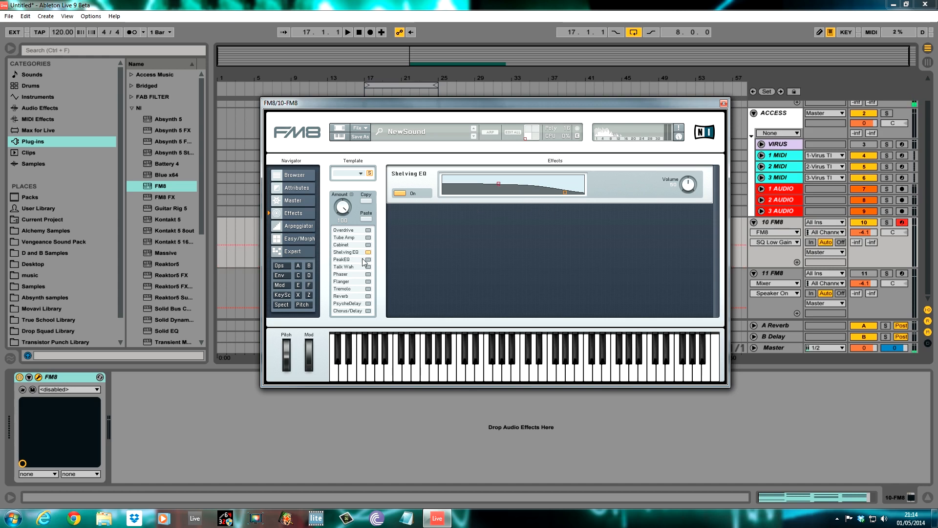
click(347, 251)
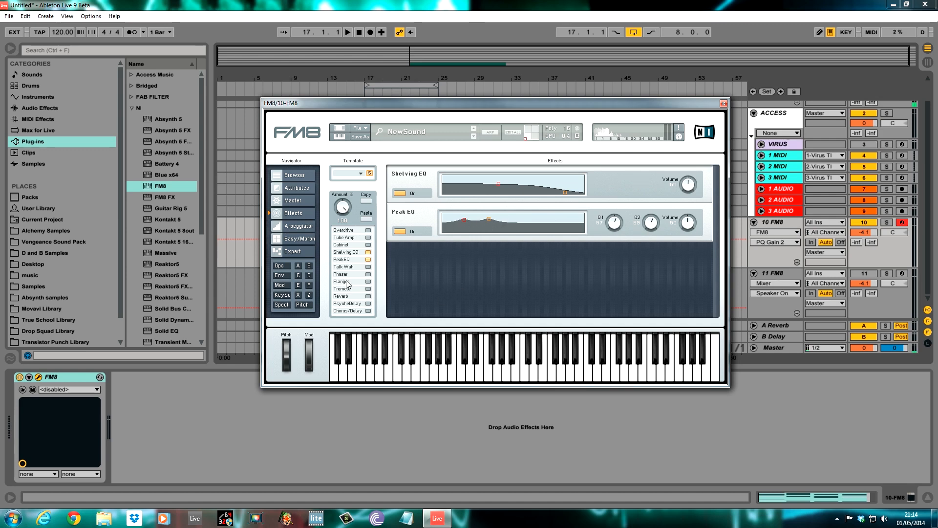
Enable Reverb in the effects list and turn up its Dry/Wet knob
click(341, 296)
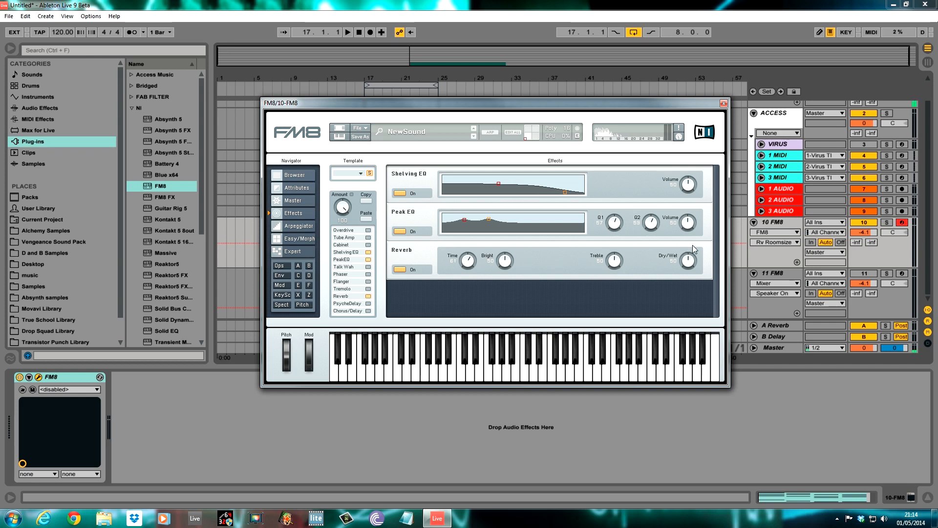
click(775, 242)
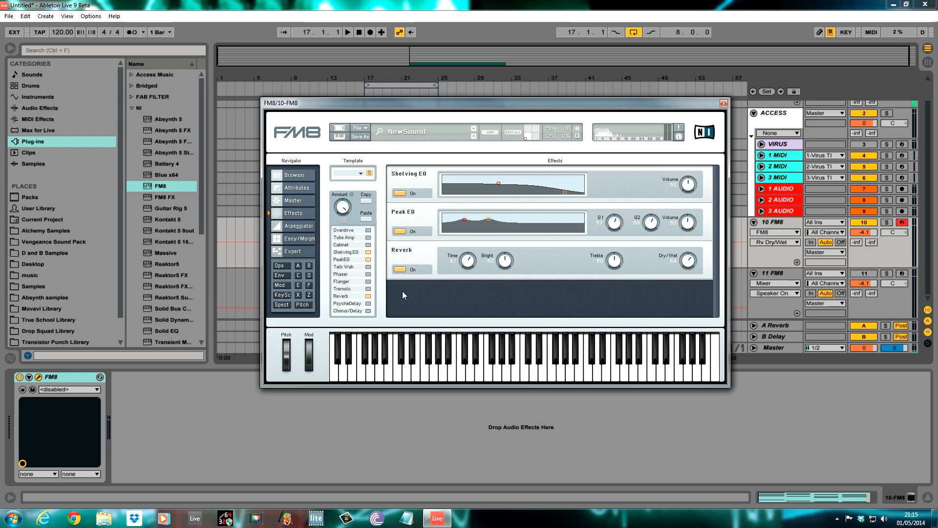
Enable the Chorus/Delay effect in FM8's Effects list
click(346, 311)
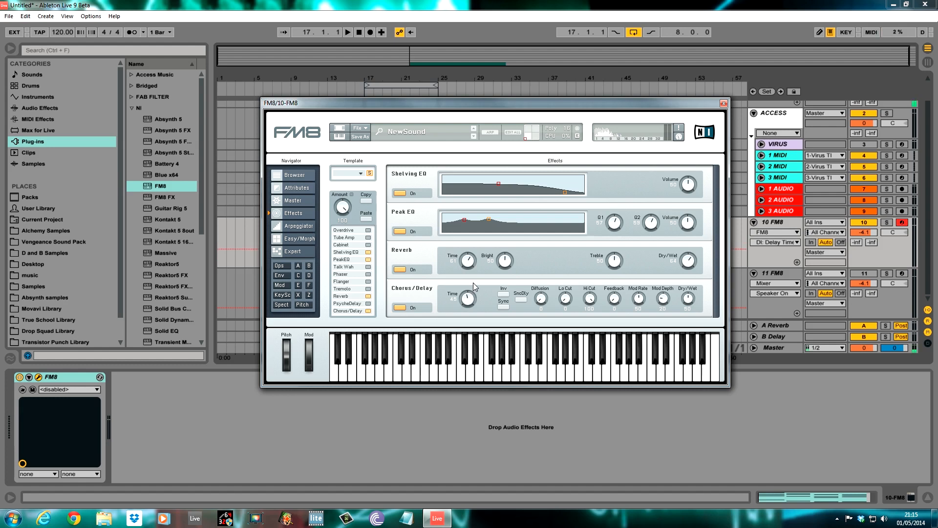
mouse_move(588, 315)
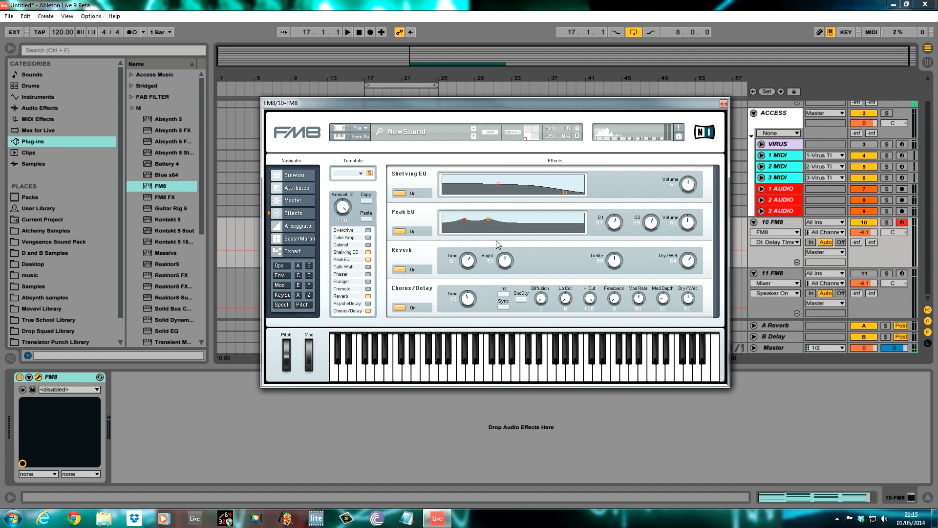
mouse_move(544, 302)
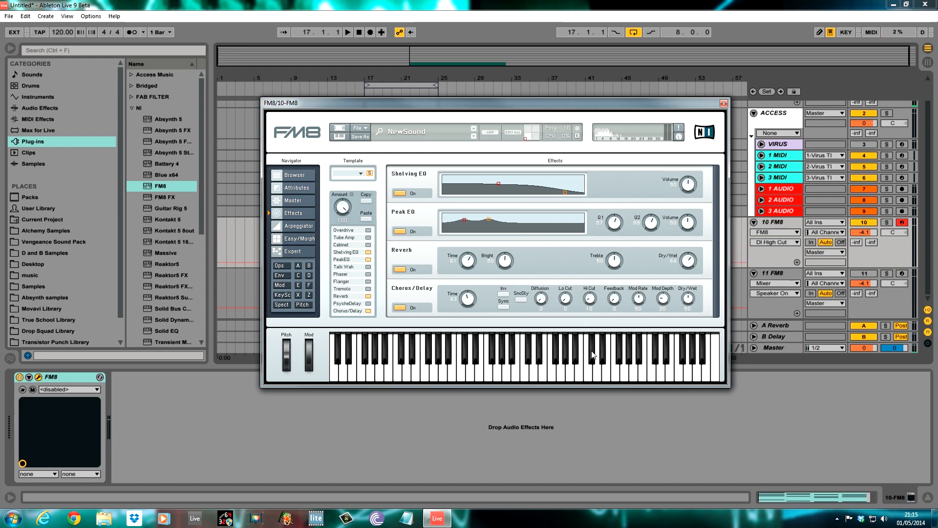
mouse_move(644, 357)
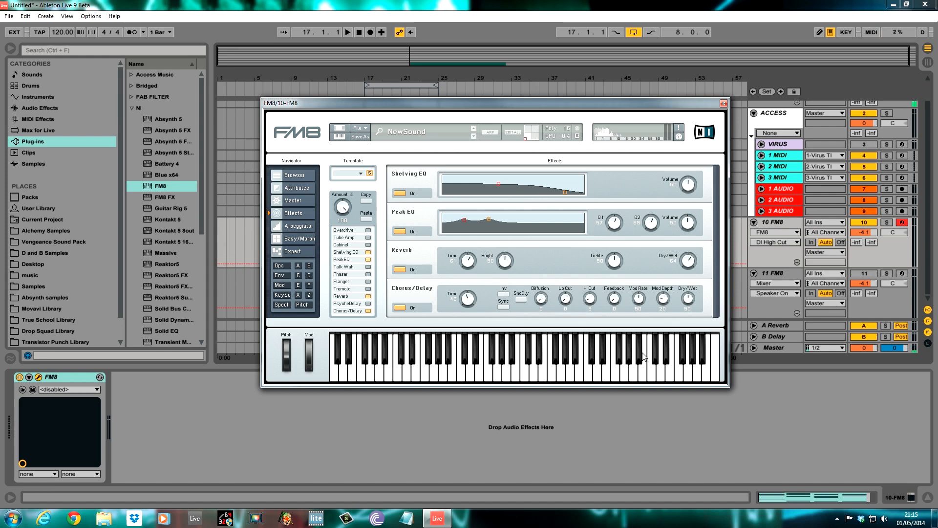
mouse_move(614, 304)
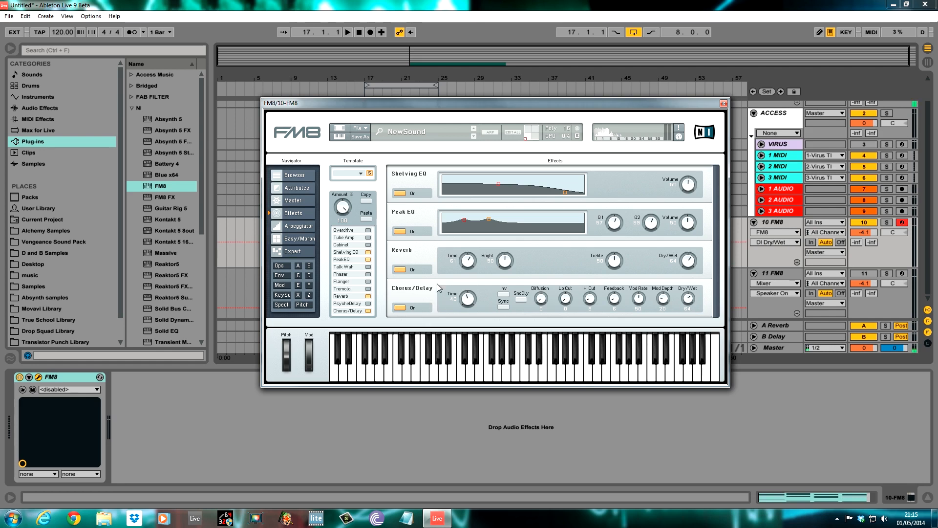
mouse_move(548, 290)
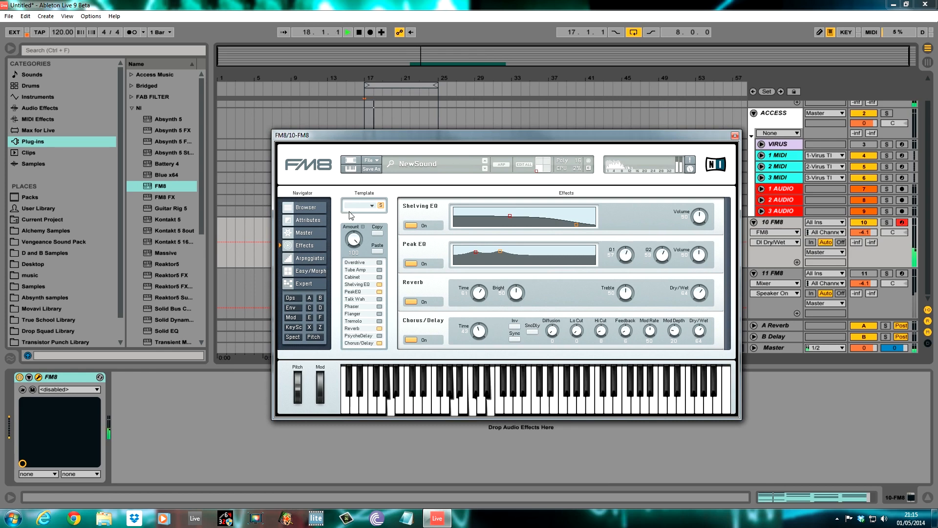
click(304, 232)
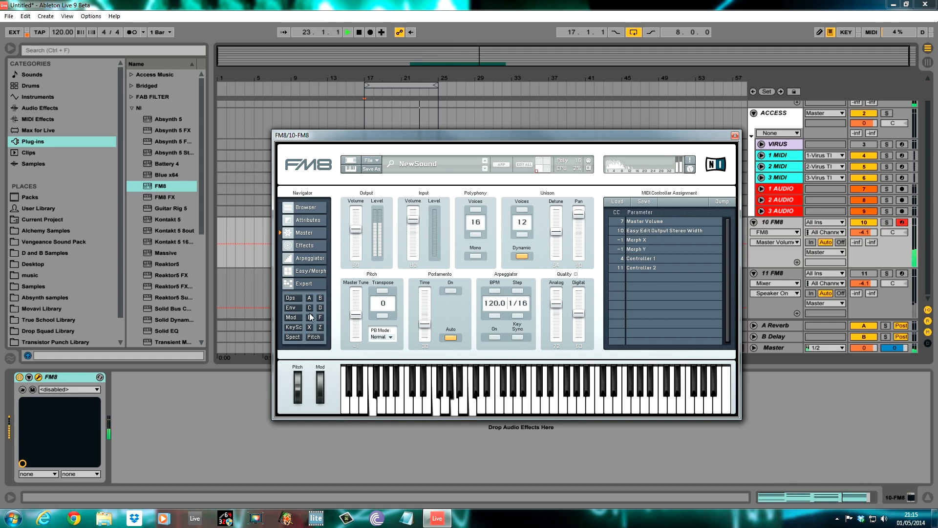
click(304, 246)
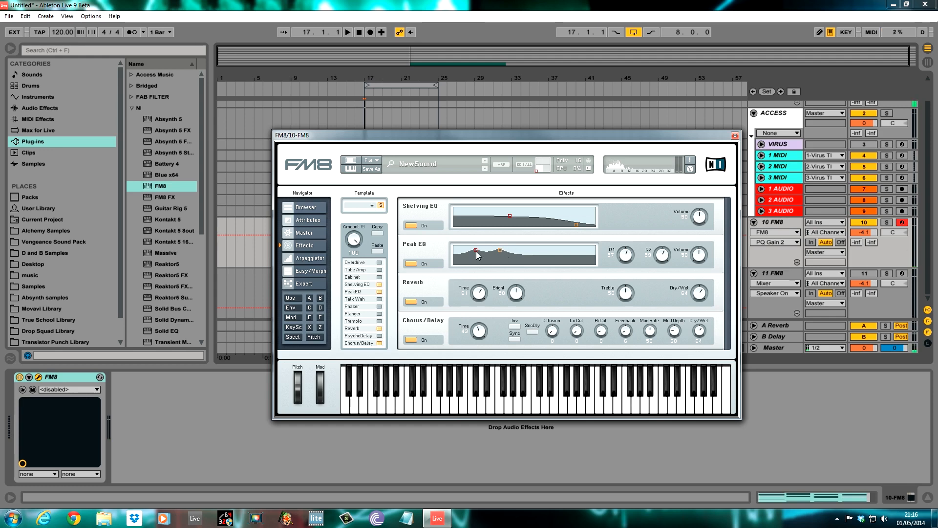
mouse_move(553, 320)
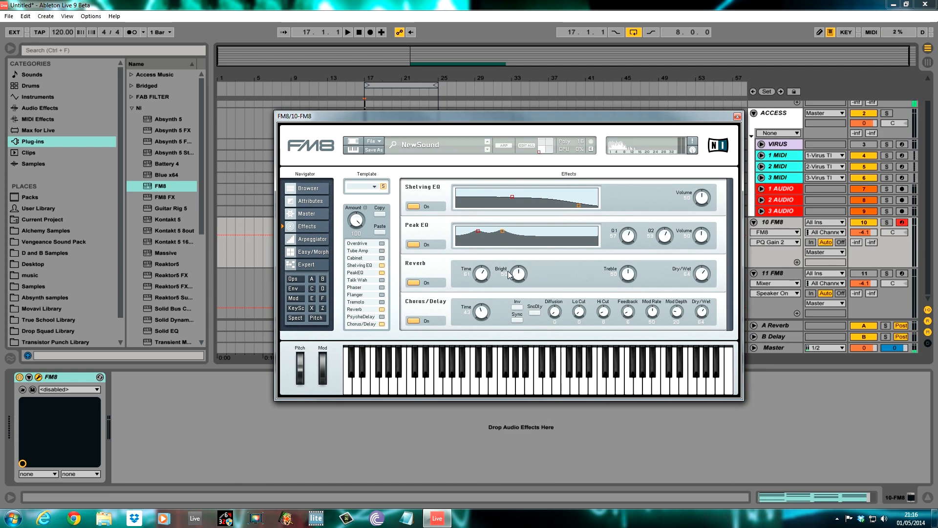
mouse_move(509, 207)
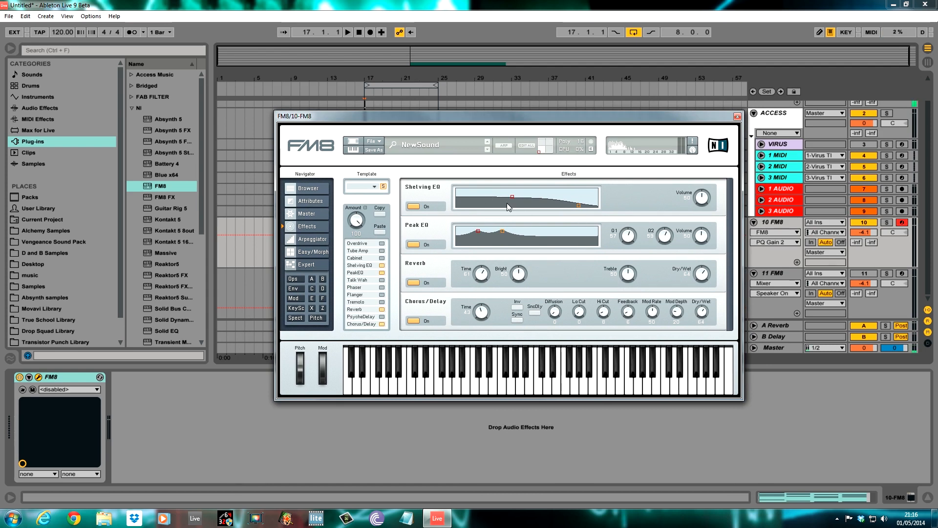
mouse_move(503, 125)
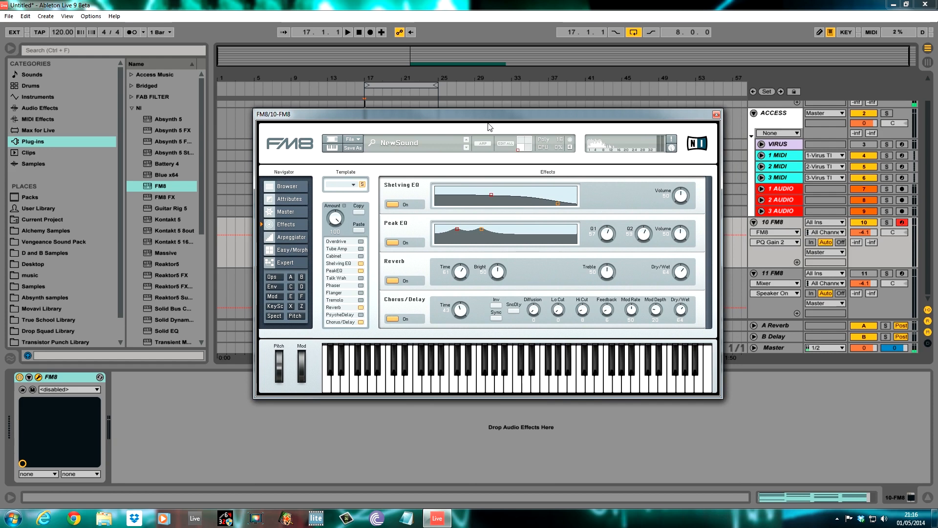
mouse_move(477, 114)
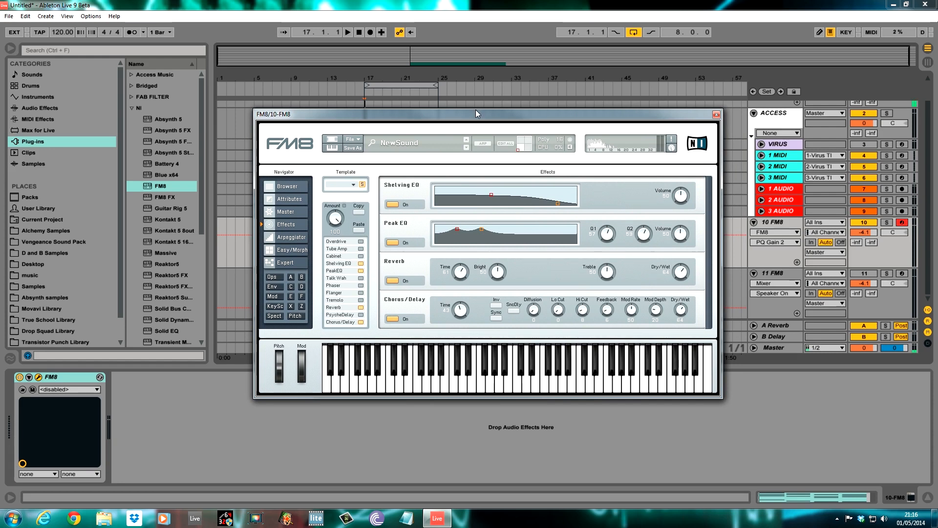
mouse_move(474, 113)
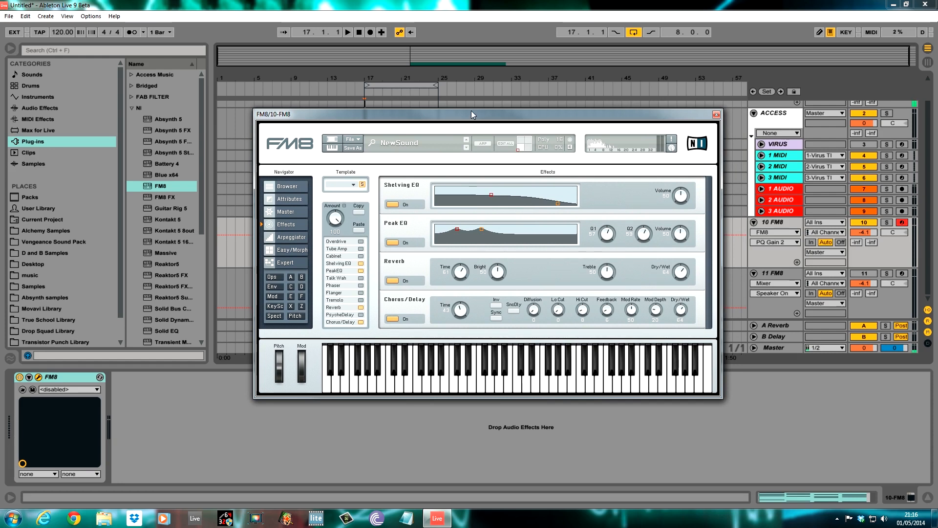